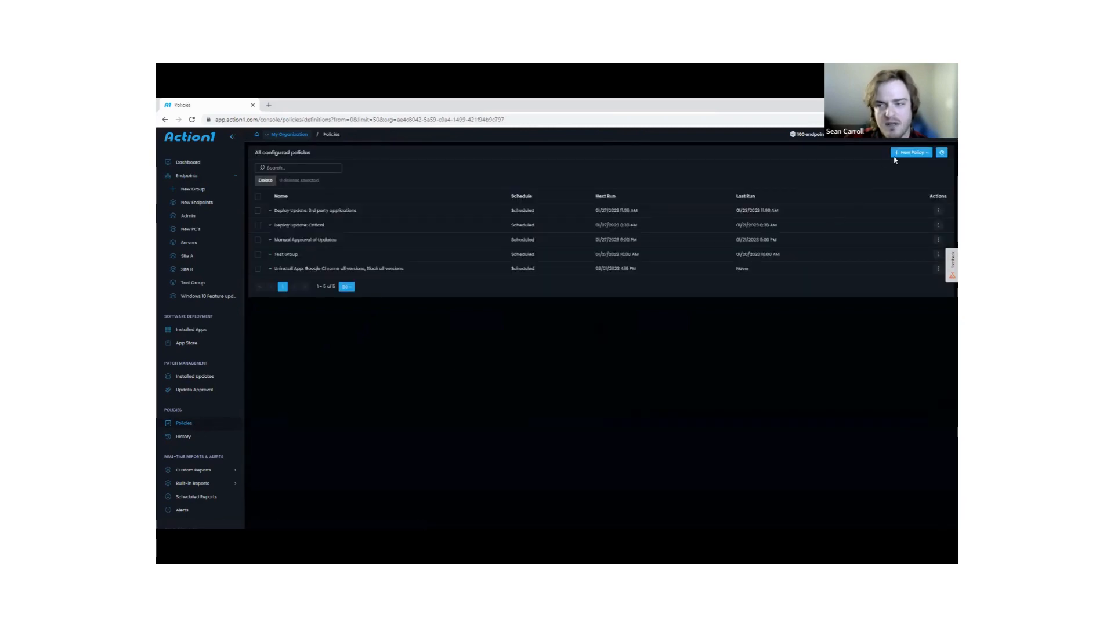
# Start a new Deploy Update policy from the New Policy menu
pyautogui.click(912, 152)
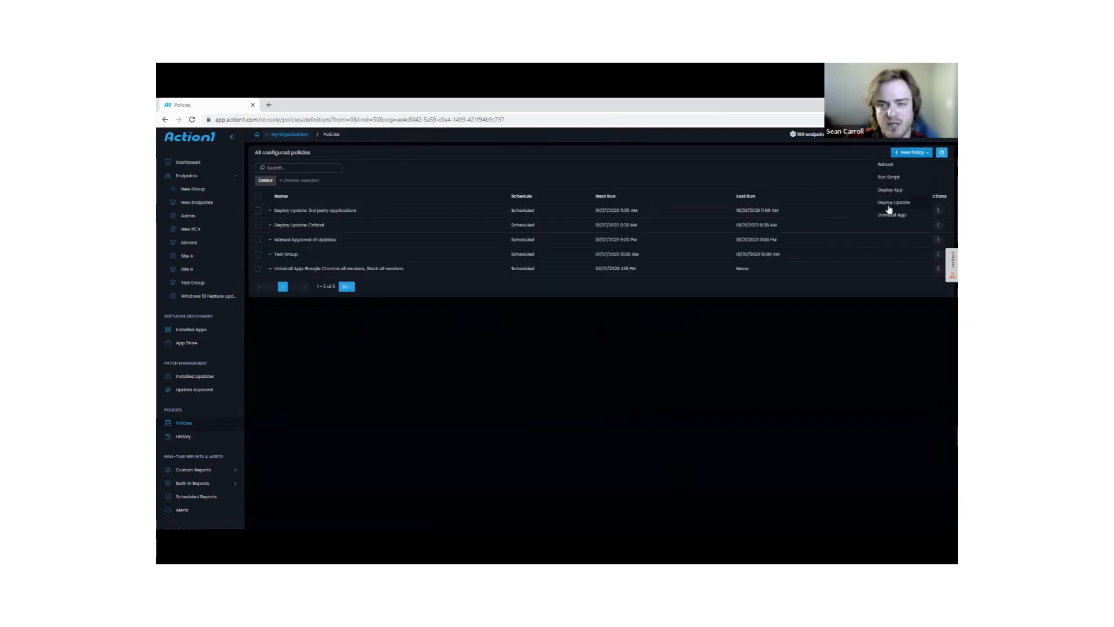
pyautogui.click(892, 201)
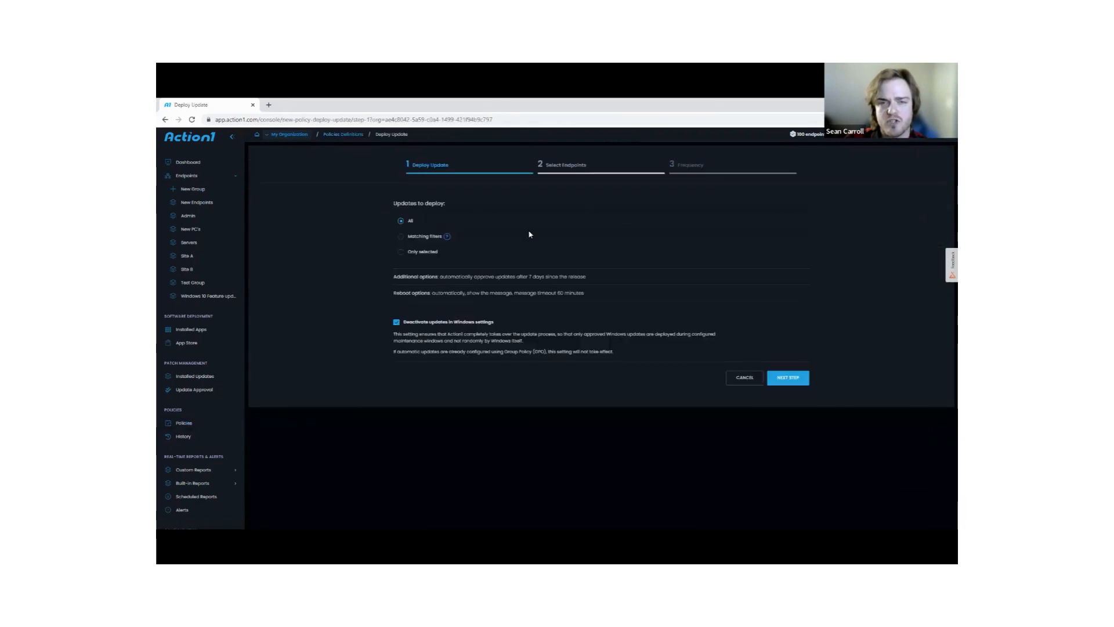
pyautogui.moveTo(527, 236)
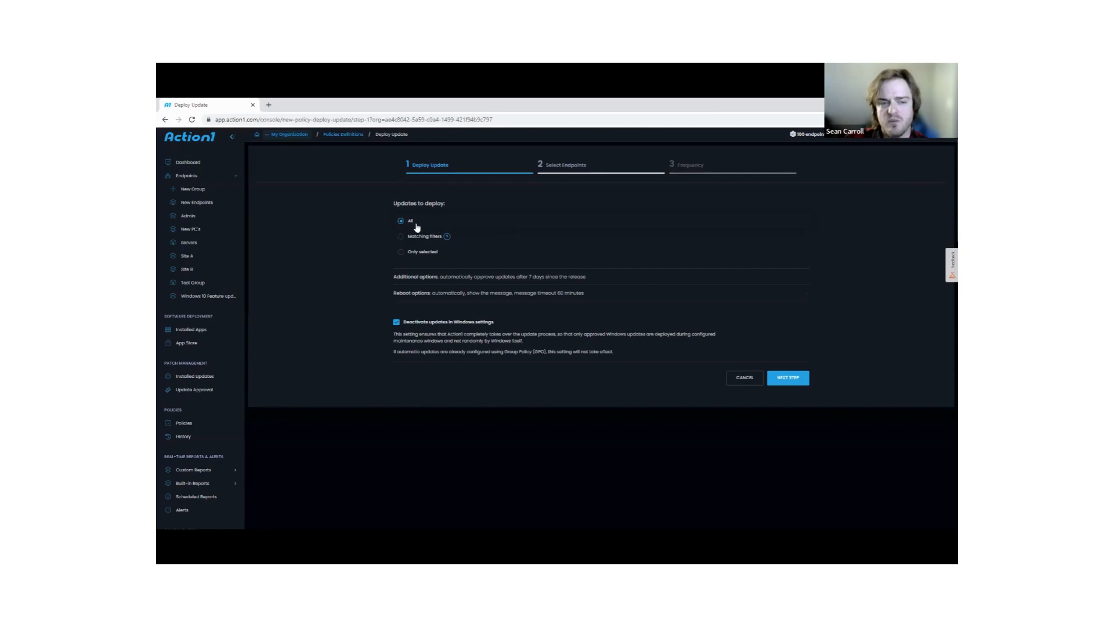
pyautogui.moveTo(417, 238)
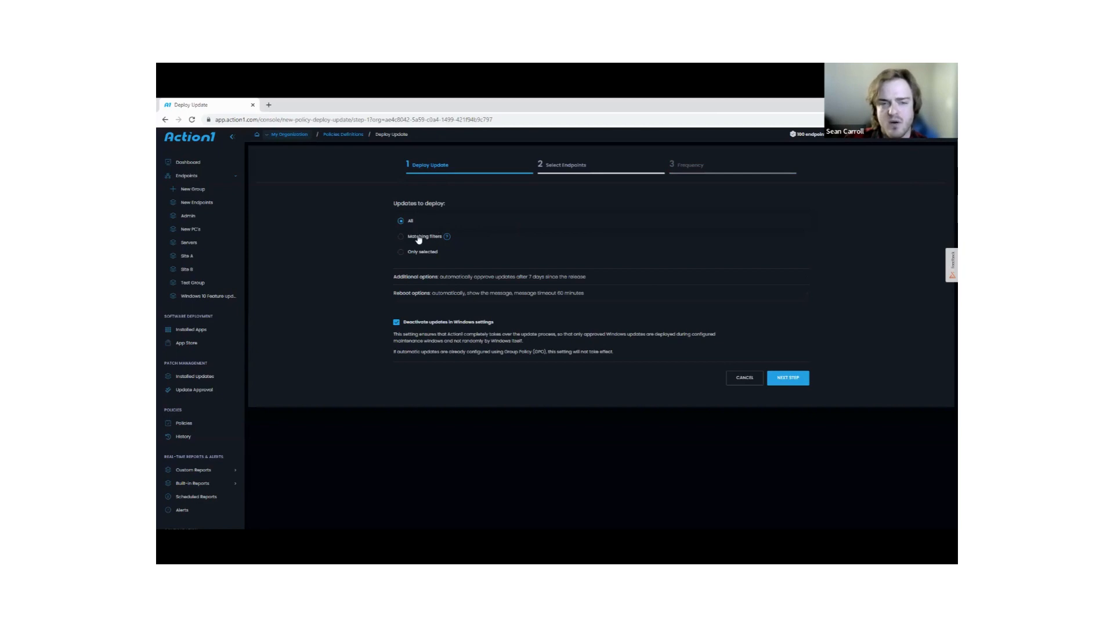
# Choose Matching filters instead of All updates under Updates to deploy
pyautogui.click(401, 236)
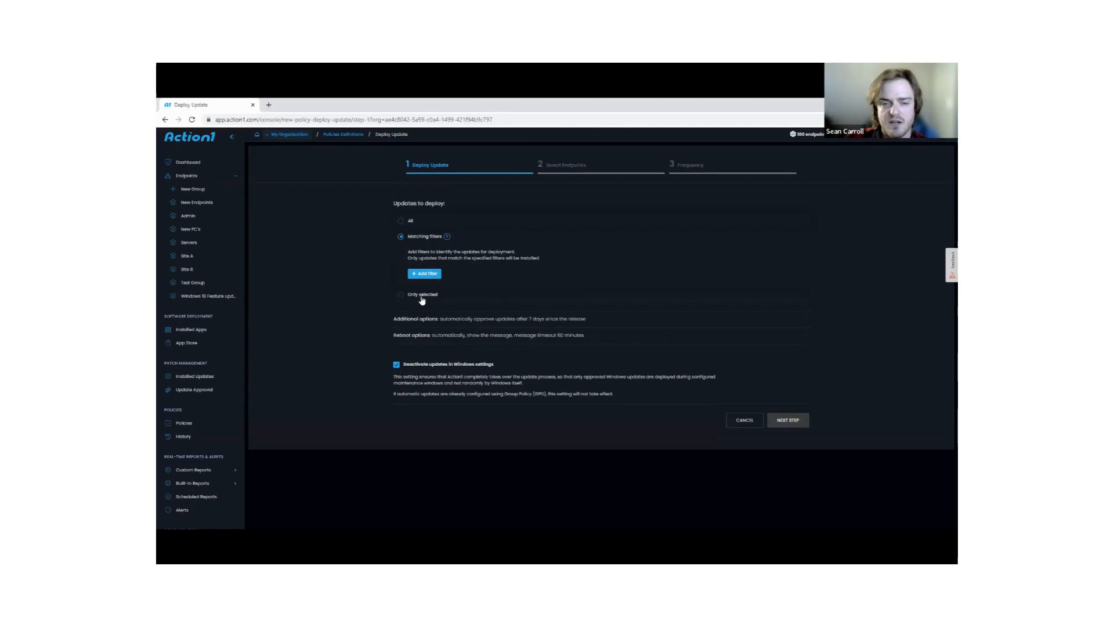
pyautogui.click(402, 220)
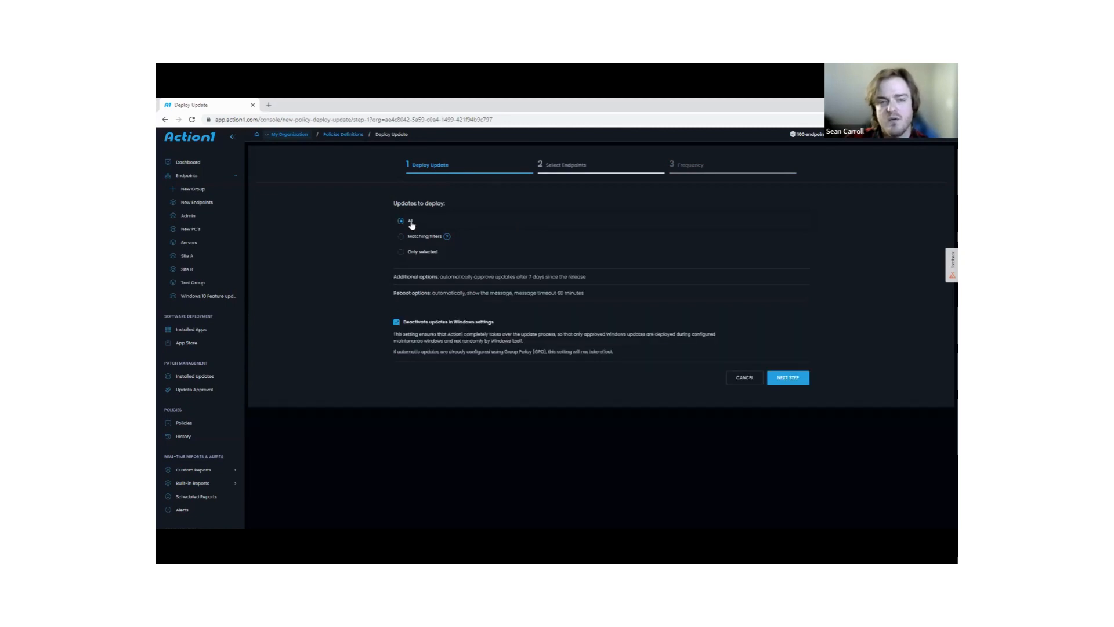
pyautogui.moveTo(441, 229)
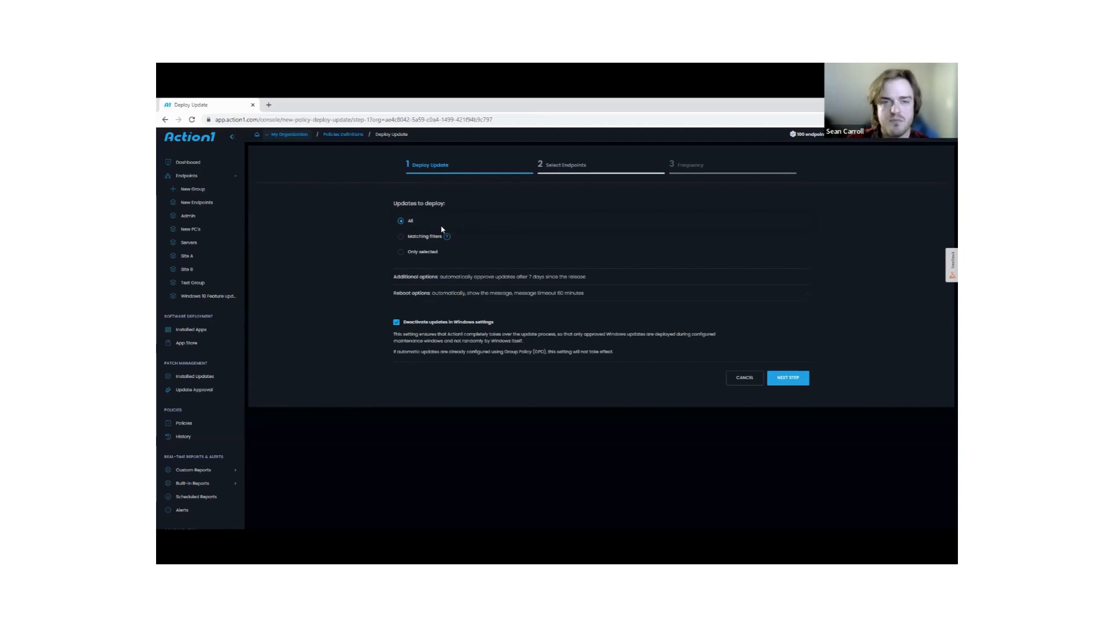
pyautogui.click(401, 236)
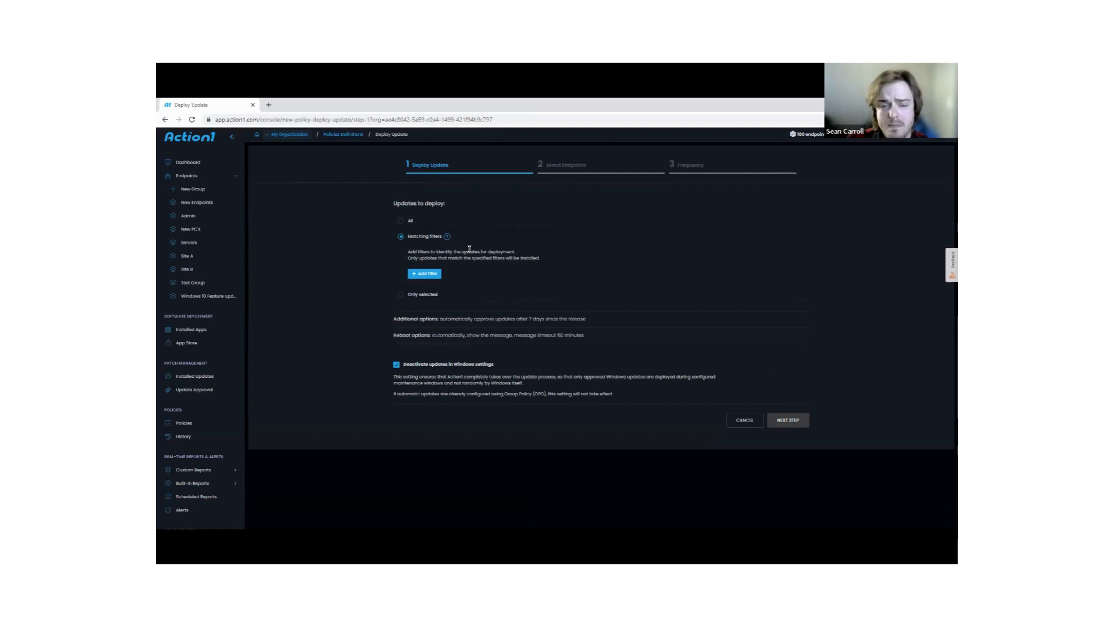
pyautogui.moveTo(425, 276)
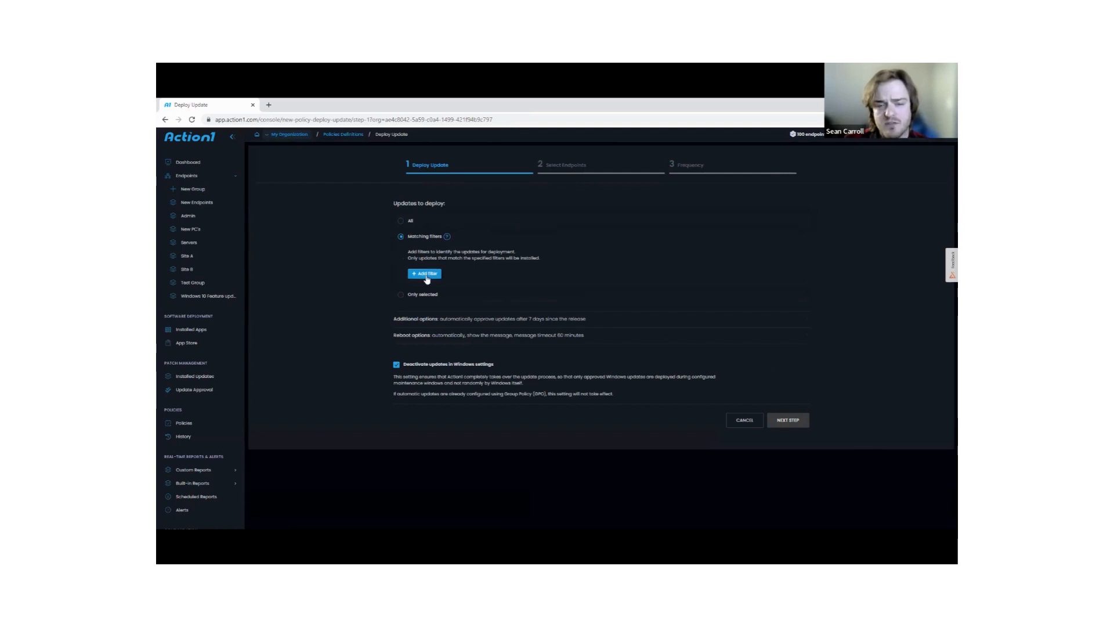
# Add an Update sources filter with Windows – Mandatory and Windows – Optional
pyautogui.click(425, 273)
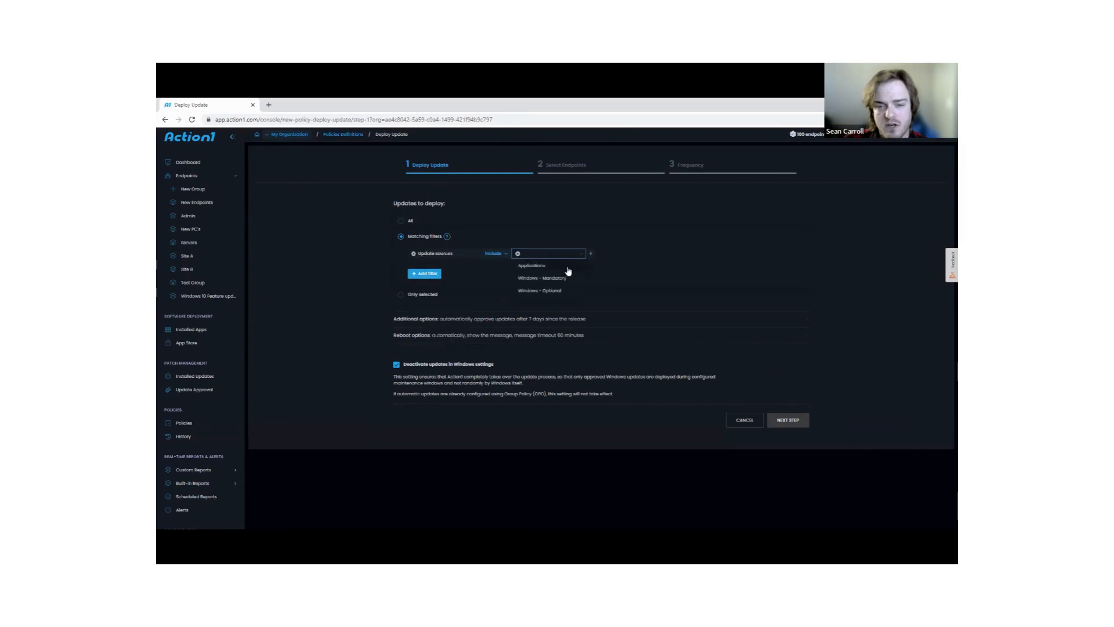
pyautogui.click(537, 278)
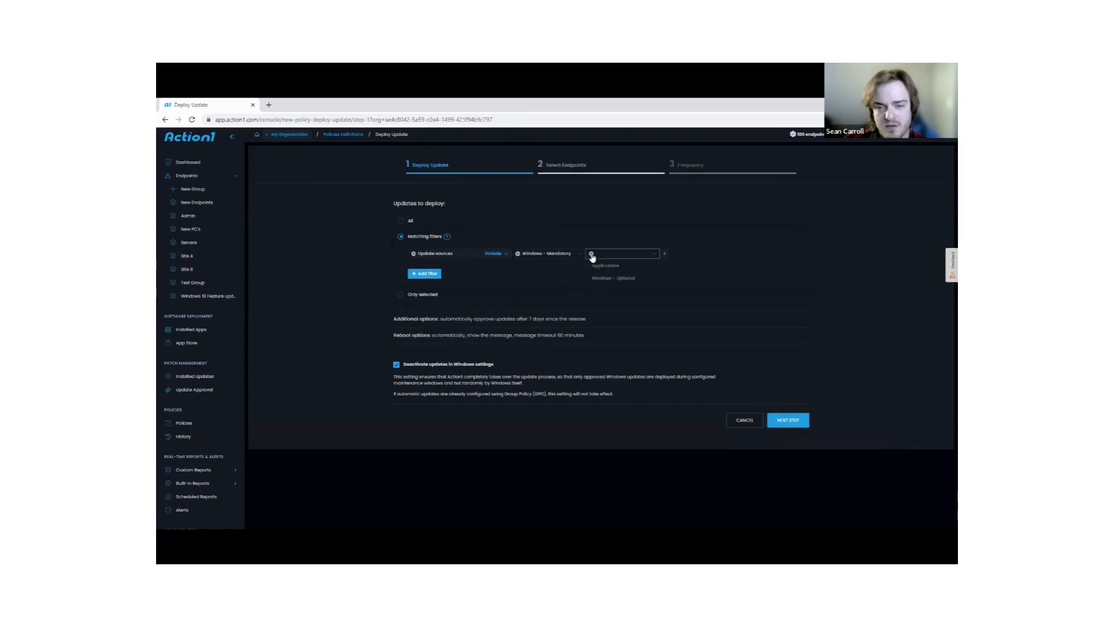
pyautogui.click(613, 277)
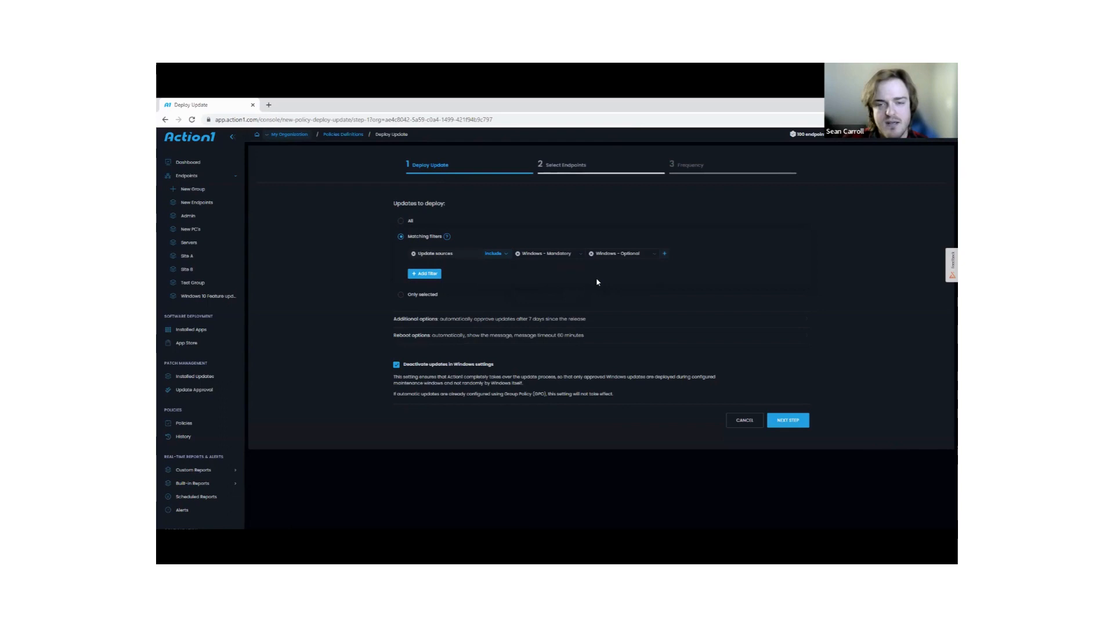
pyautogui.moveTo(549, 285)
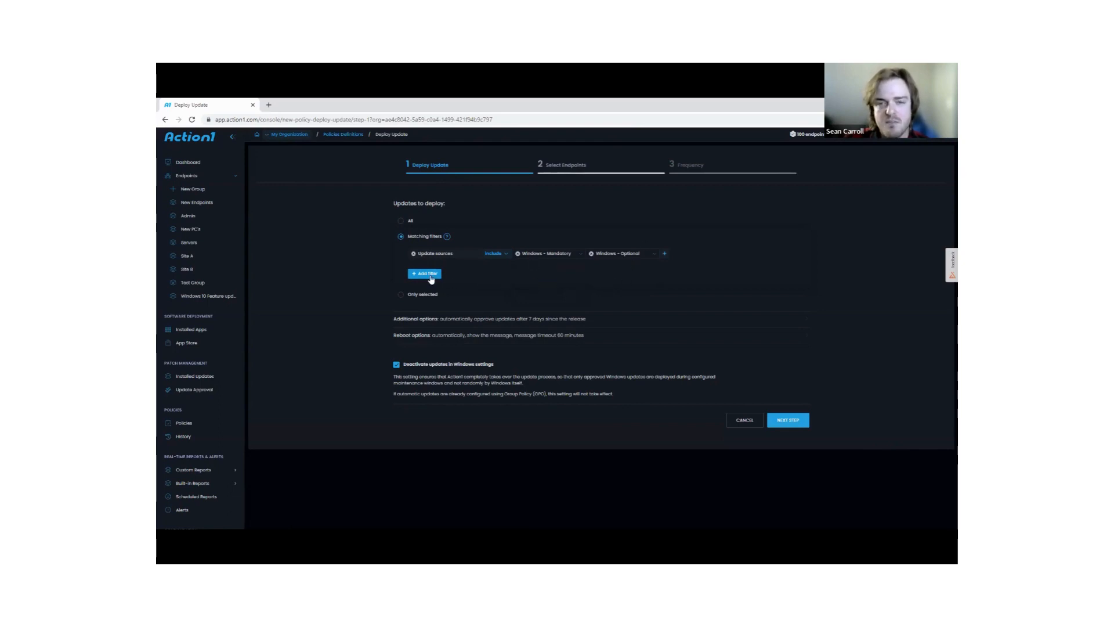
# Add an Update types filter for Drivers and Upgrades, and add Applications to the sources
pyautogui.click(425, 272)
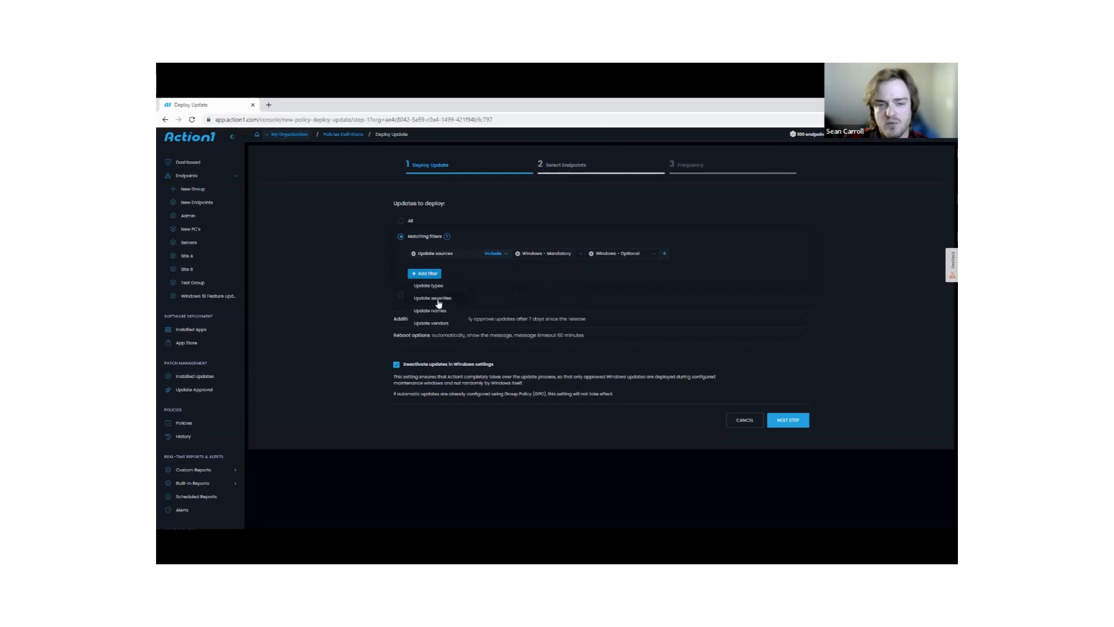
pyautogui.click(429, 285)
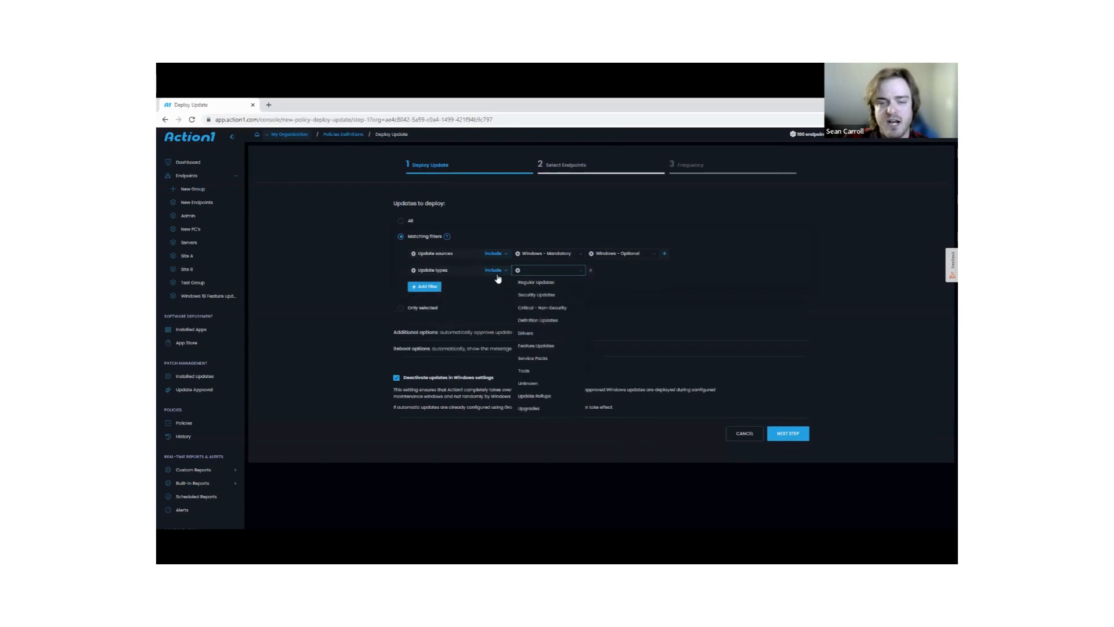
pyautogui.click(492, 283)
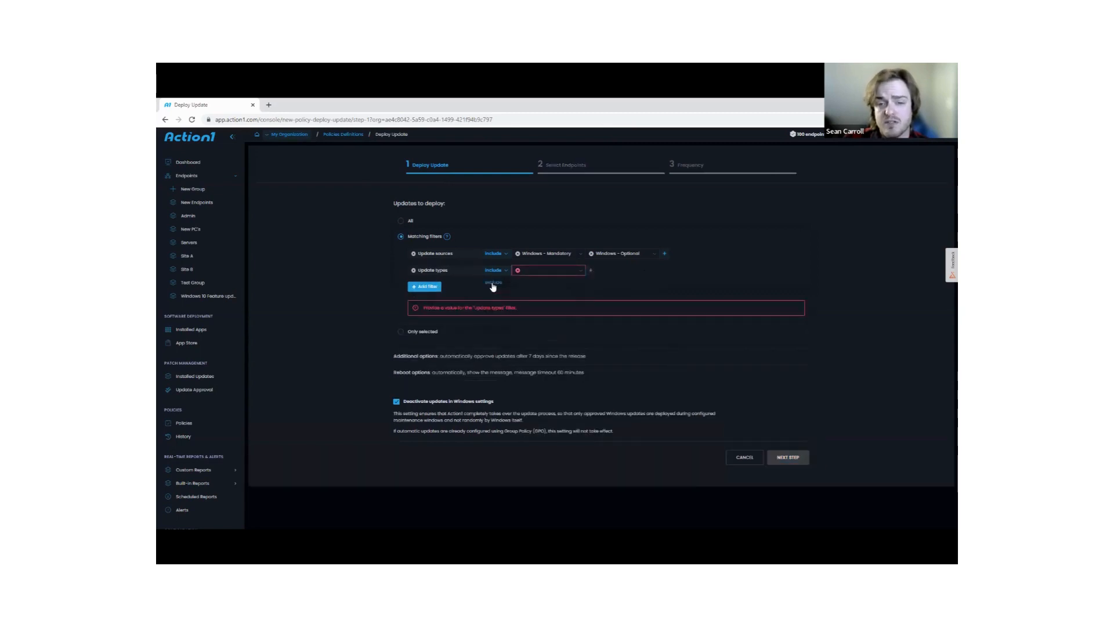
pyautogui.click(547, 270)
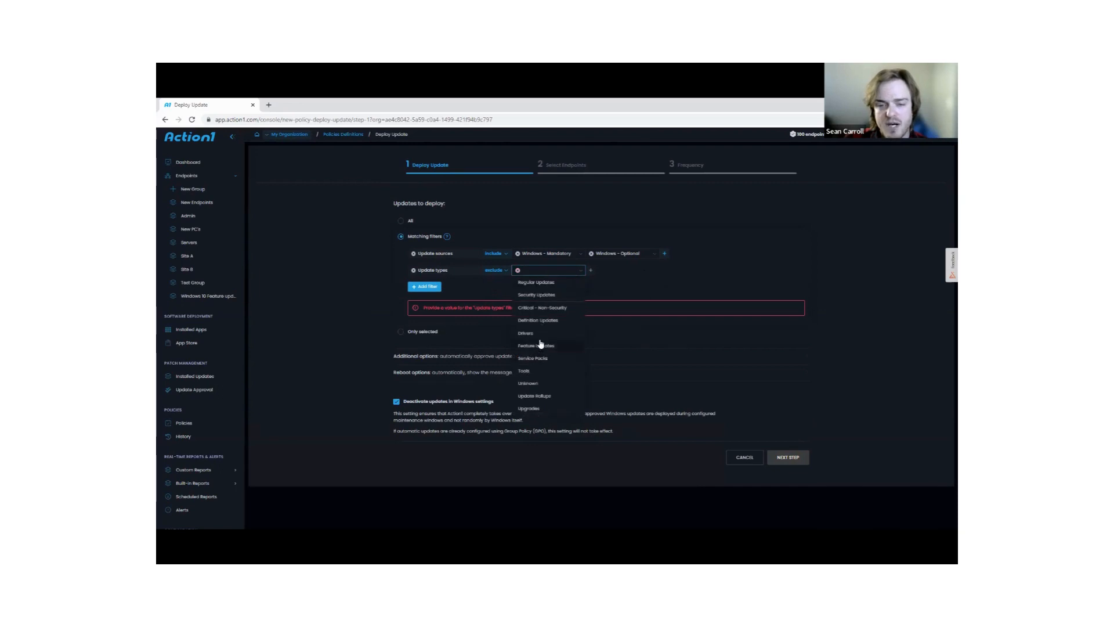
pyautogui.click(524, 333)
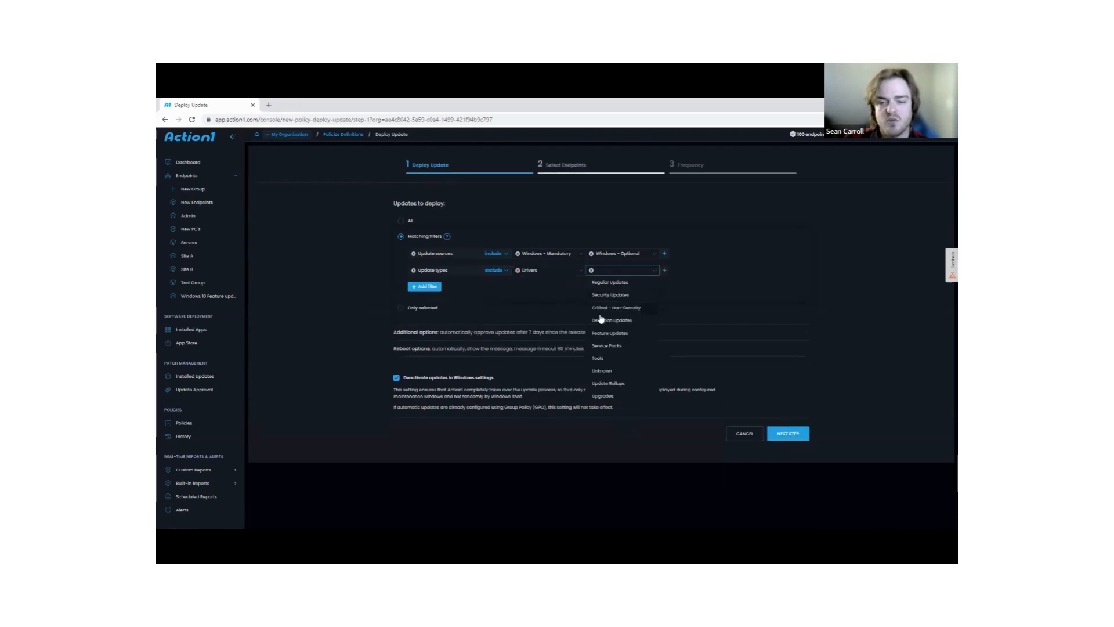
pyautogui.click(602, 389)
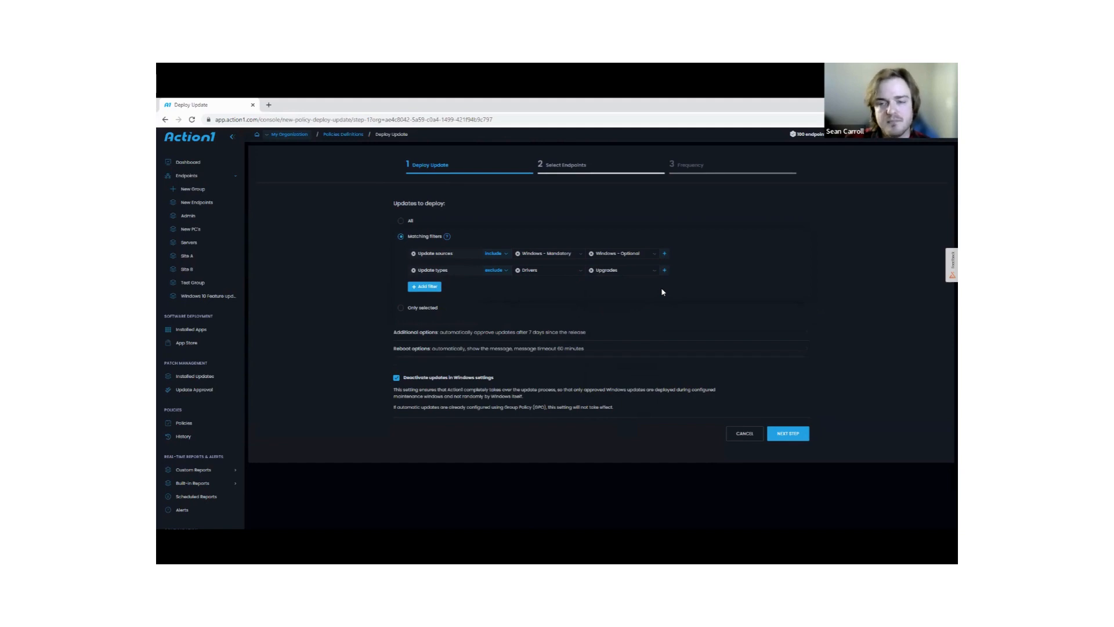
pyautogui.click(664, 253)
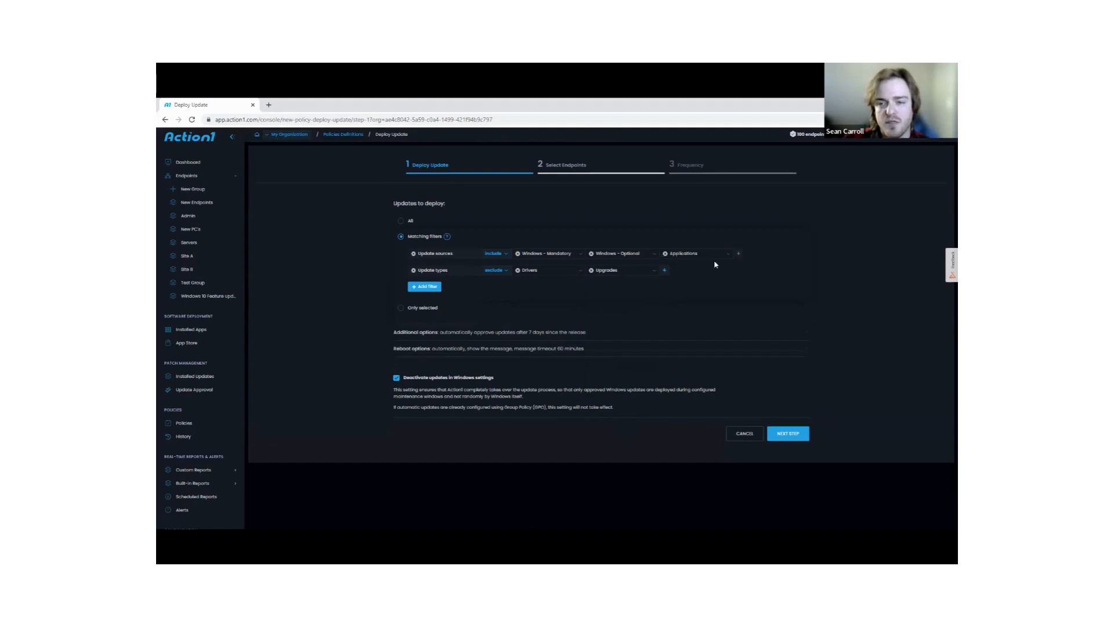
# Add an Update vendors filter with vendor 'Java'
pyautogui.click(425, 286)
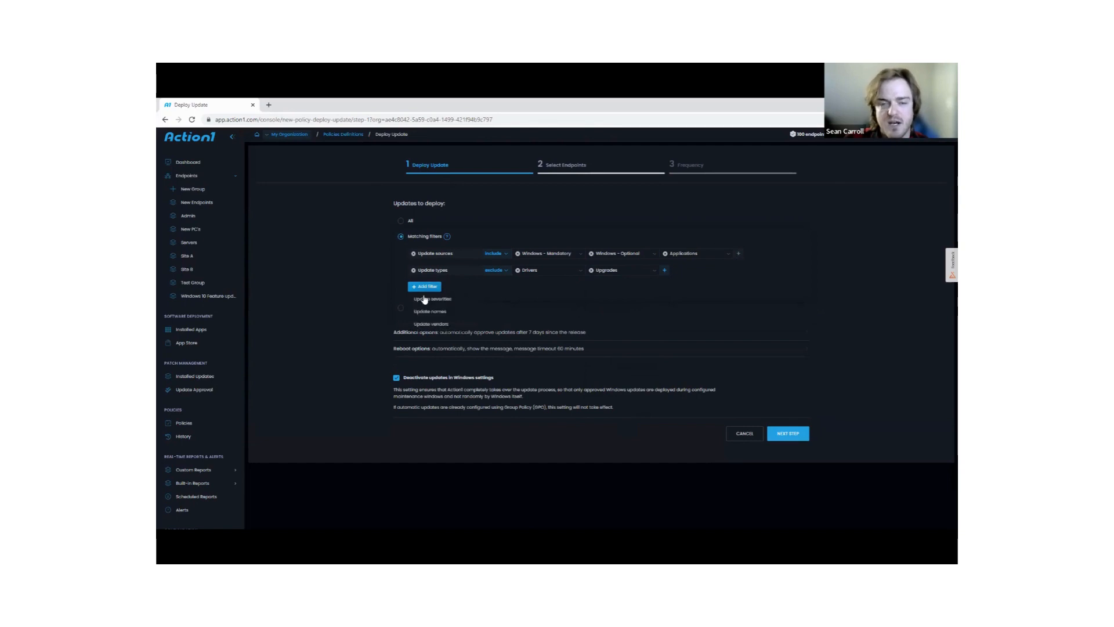
pyautogui.click(432, 324)
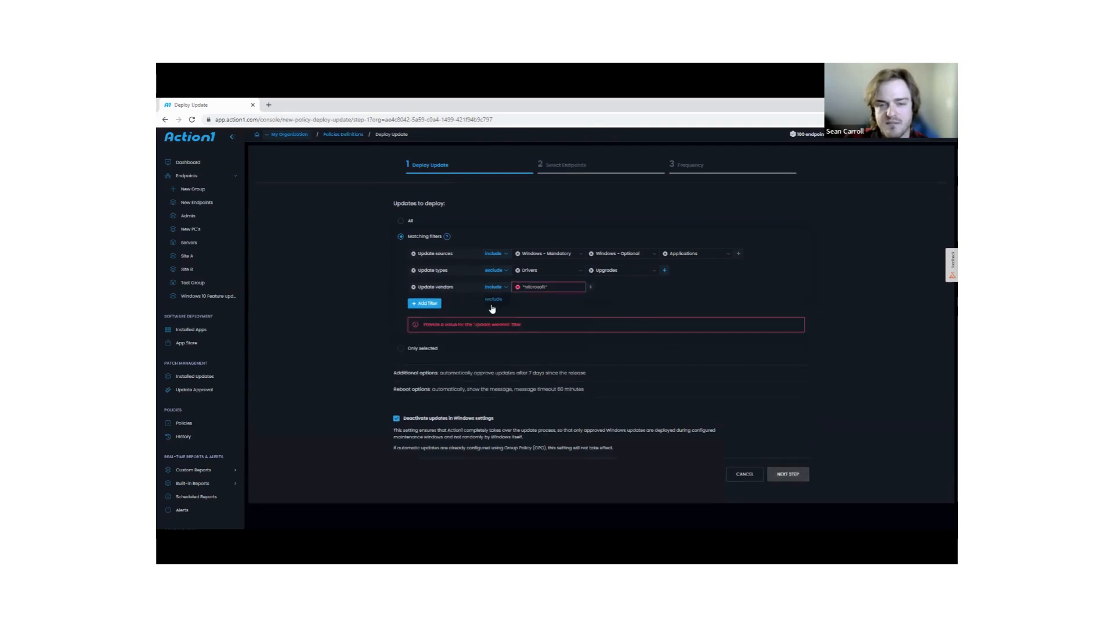
pyautogui.click(495, 299)
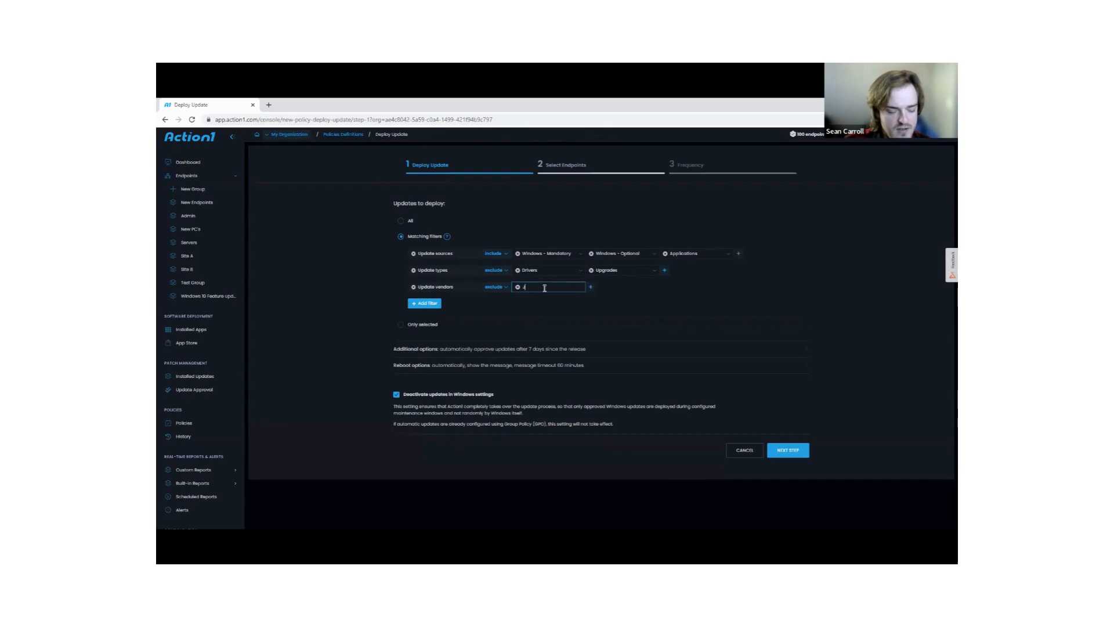
pyautogui.write('Java')
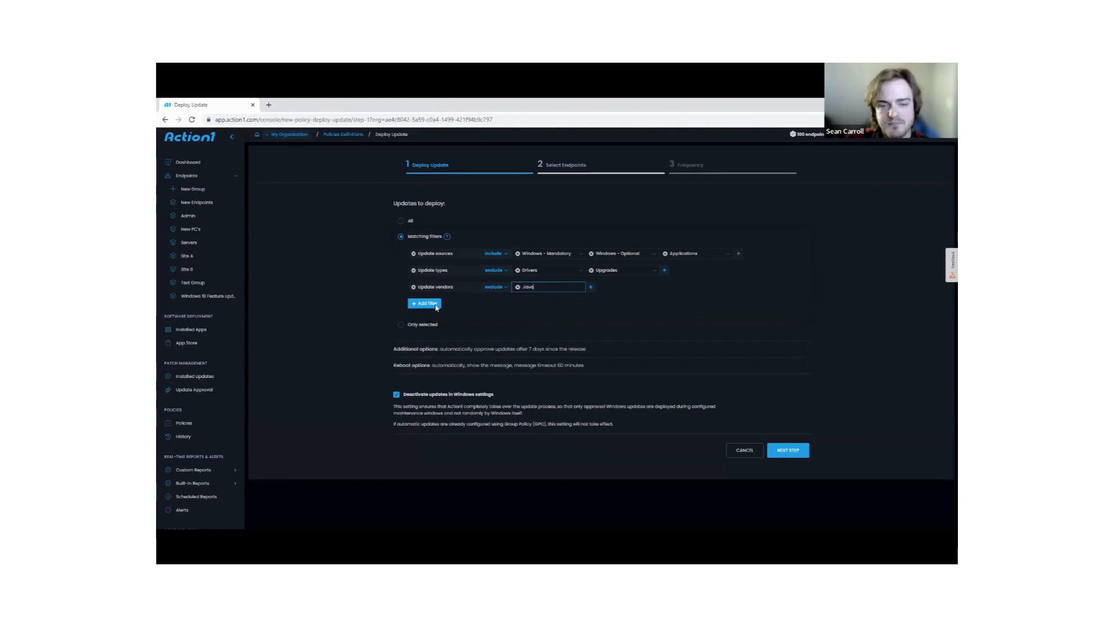
pyautogui.click(424, 303)
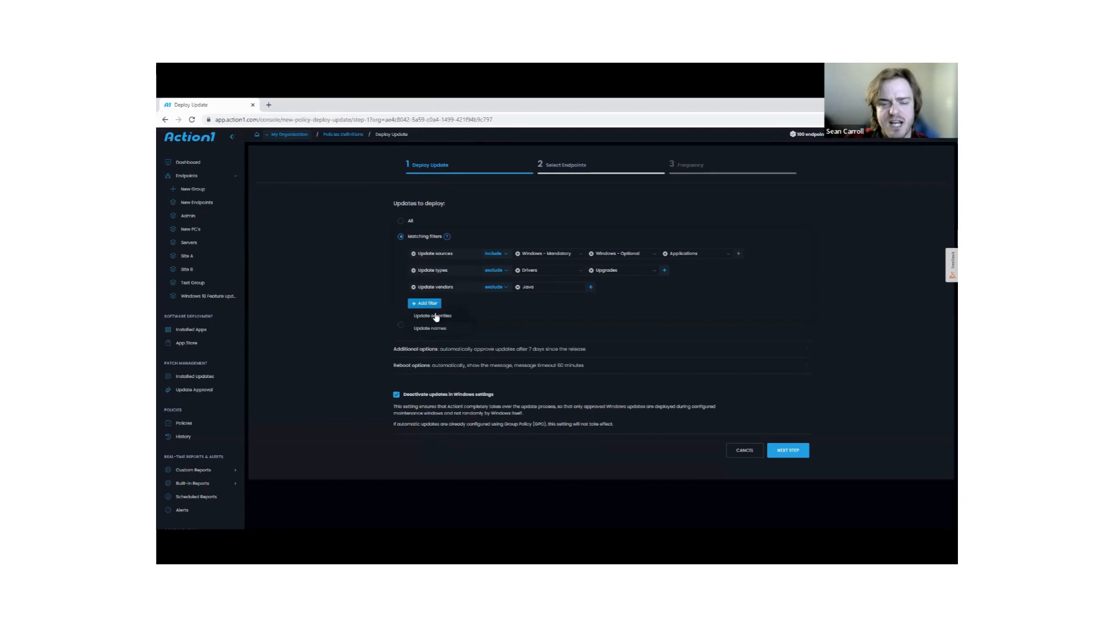
pyautogui.moveTo(373, 291)
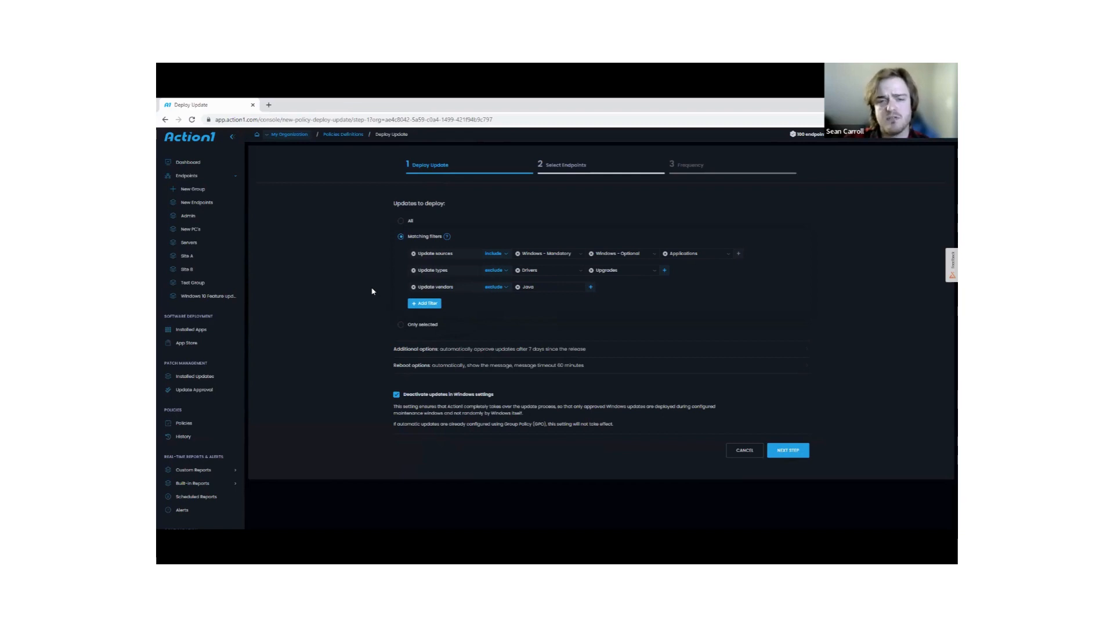
pyautogui.click(424, 303)
pyautogui.write('*Defender*')
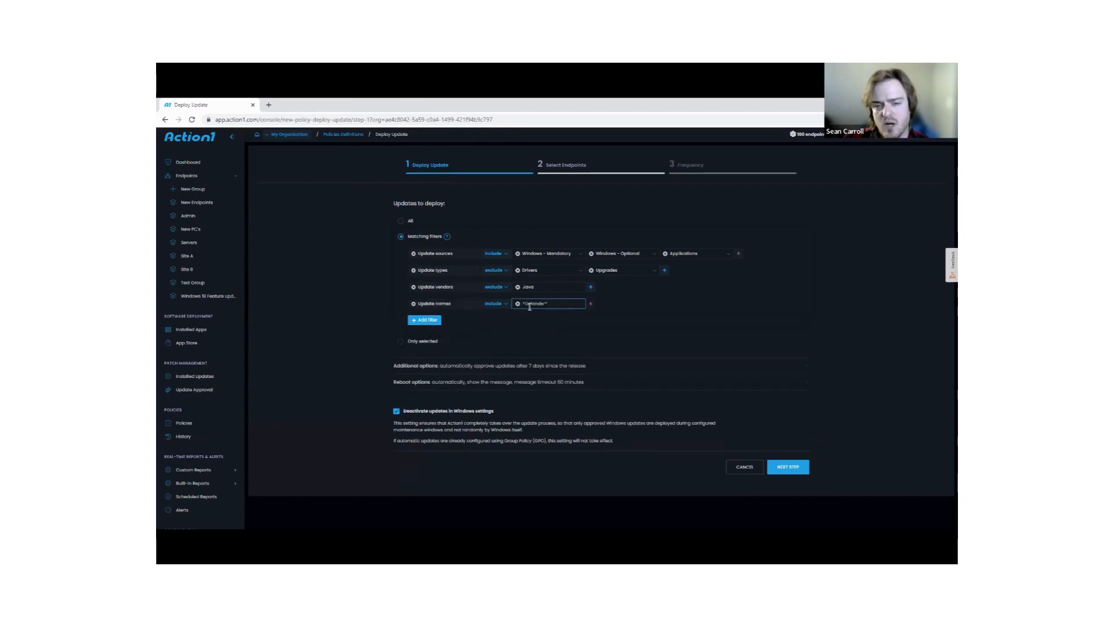
pyautogui.click(413, 303)
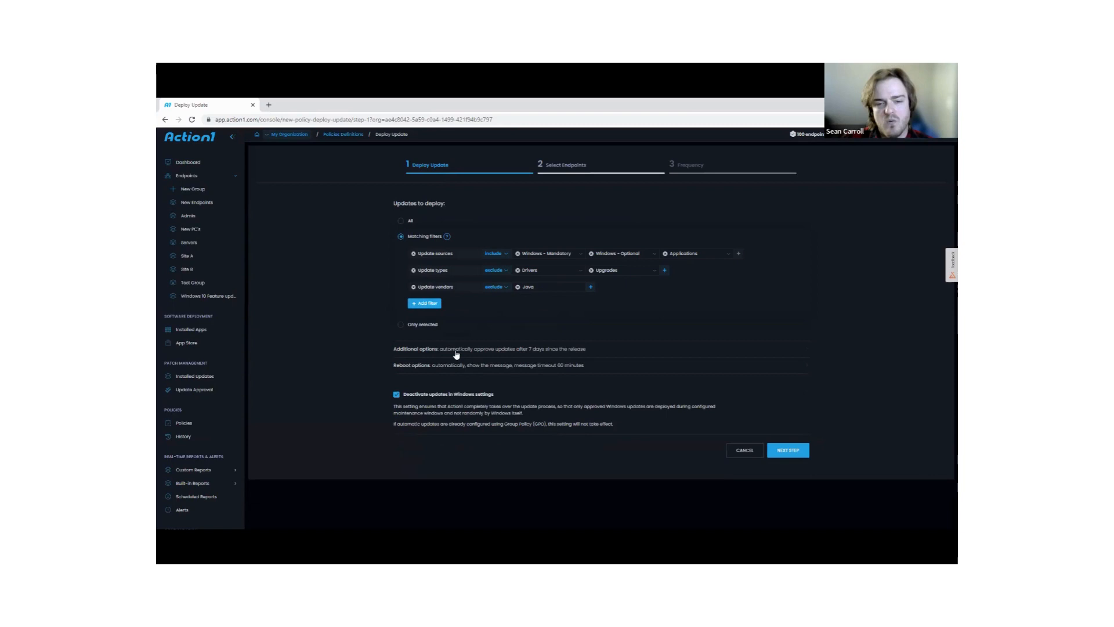
pyautogui.click(415, 348)
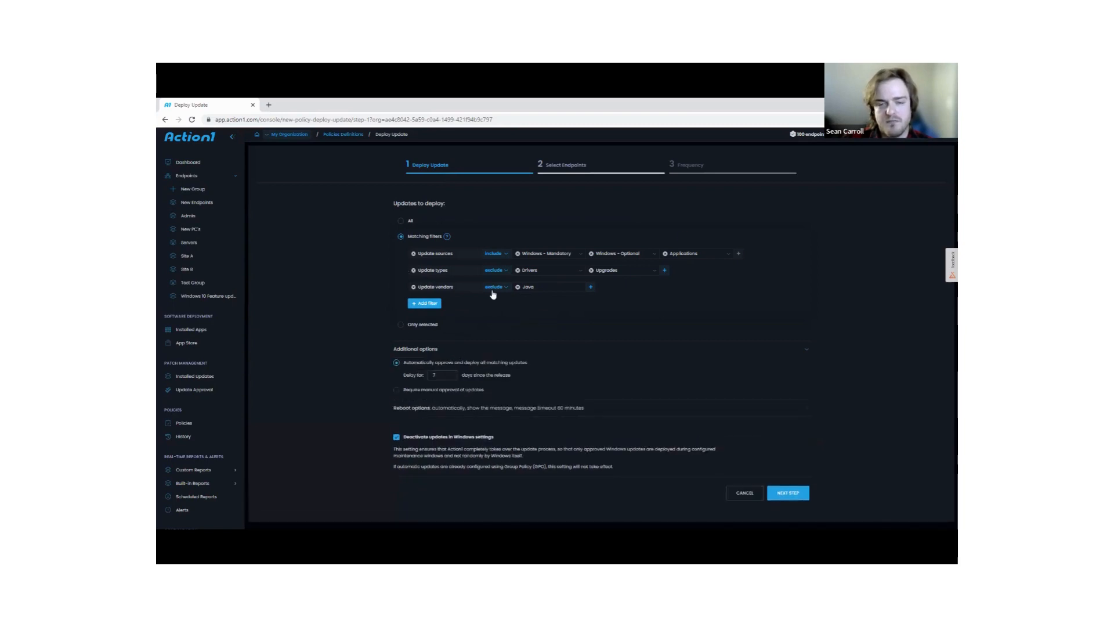
pyautogui.moveTo(480, 370)
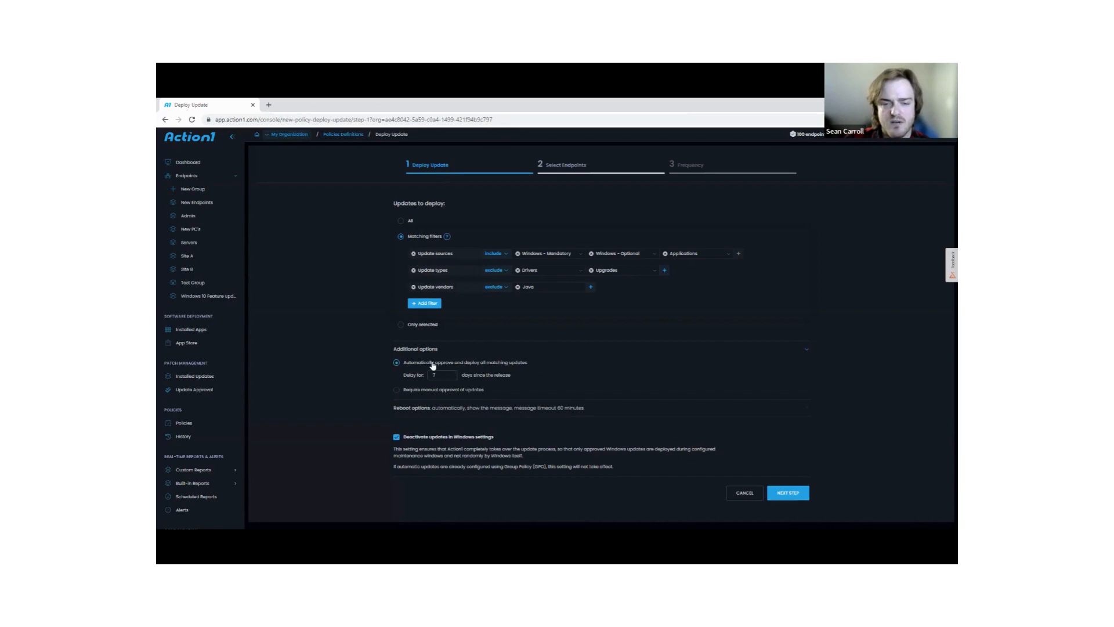
pyautogui.moveTo(669, 289)
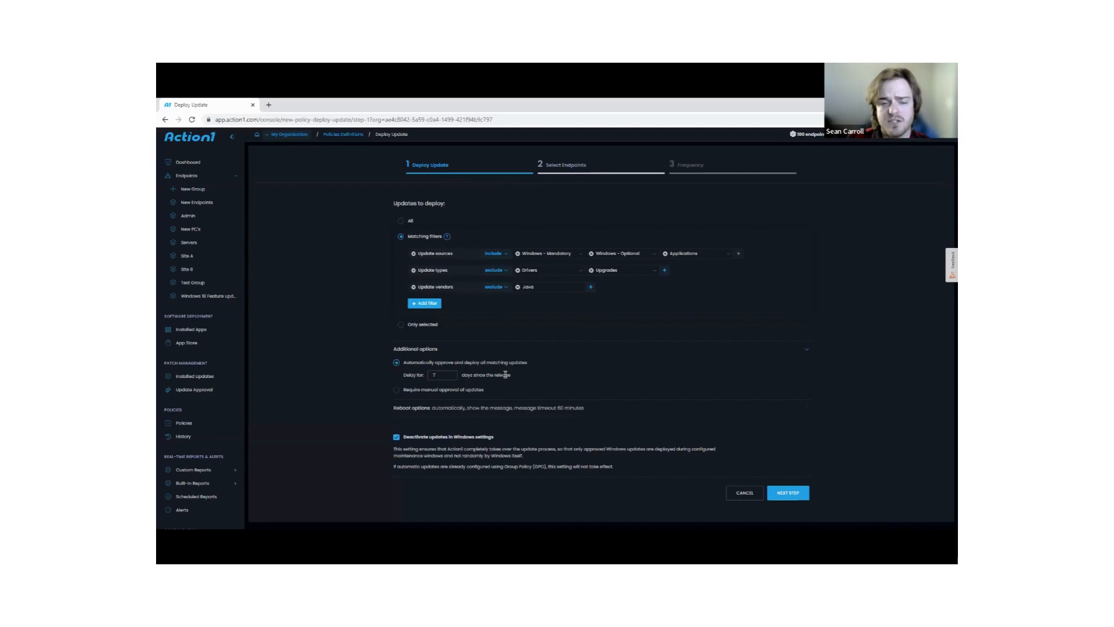
pyautogui.click(442, 375)
pyautogui.write('0')
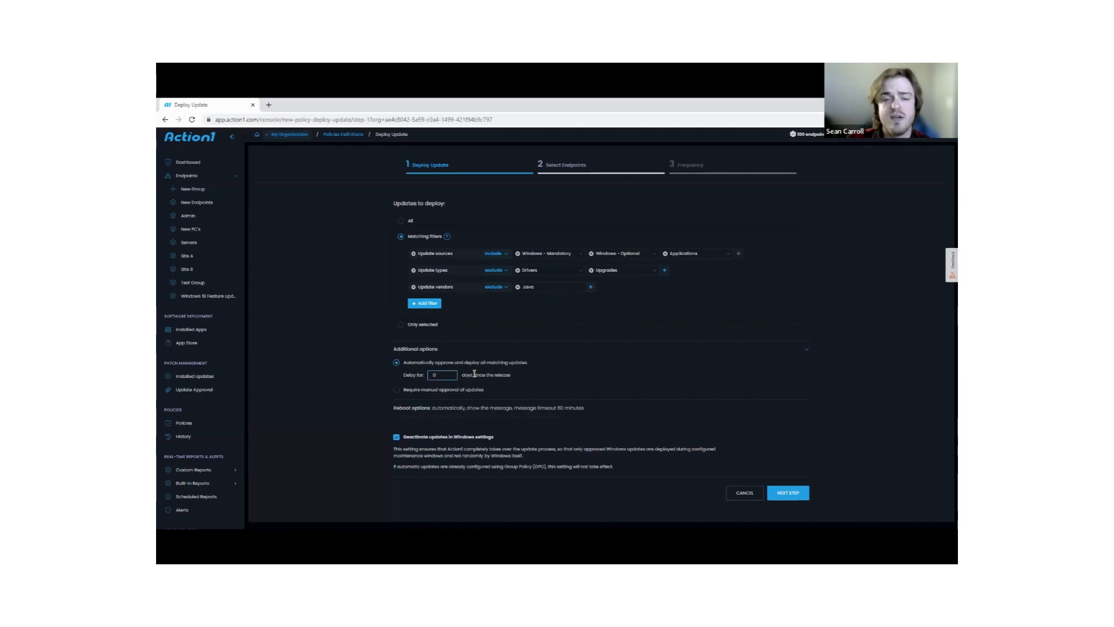
pyautogui.click(441, 375)
pyautogui.write('7')
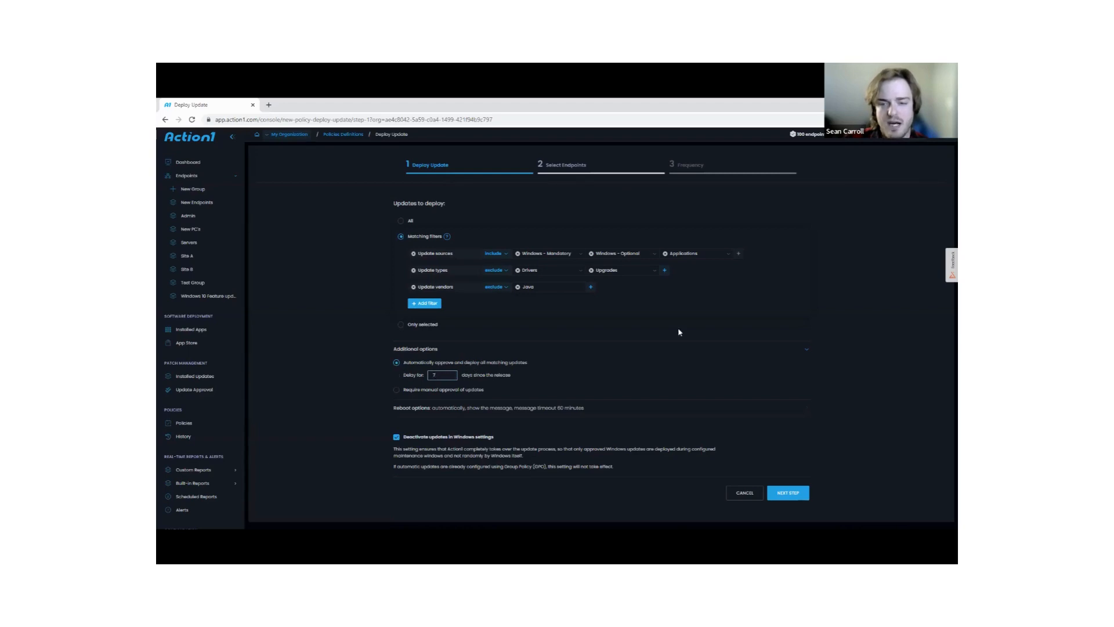
pyautogui.moveTo(435, 395)
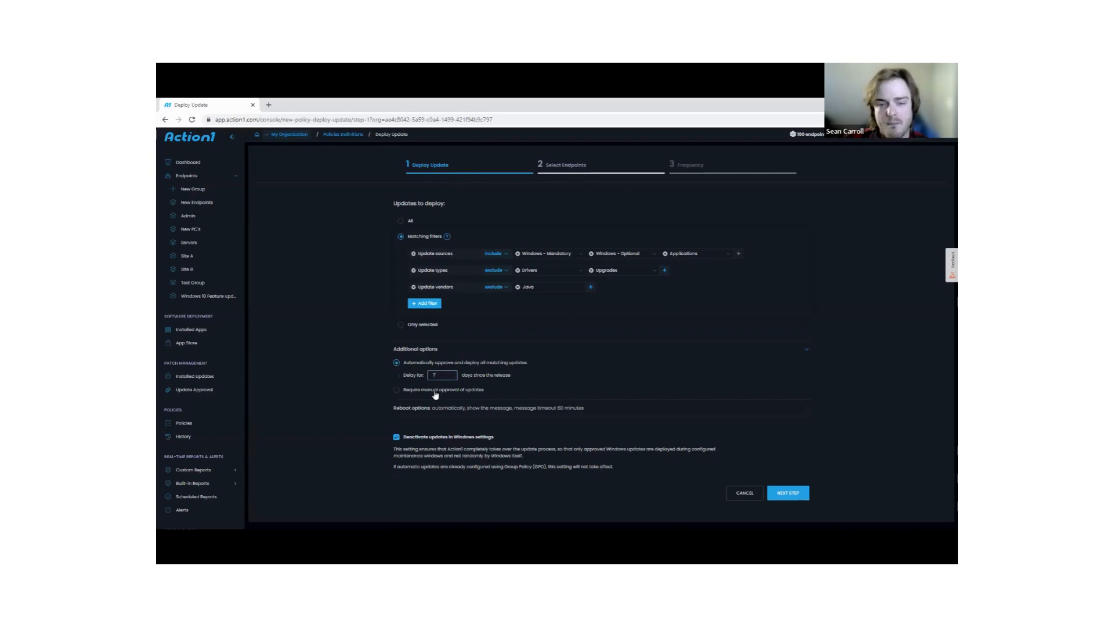
# Switch the policy to 'Require manual approval of updates'
pyautogui.click(397, 373)
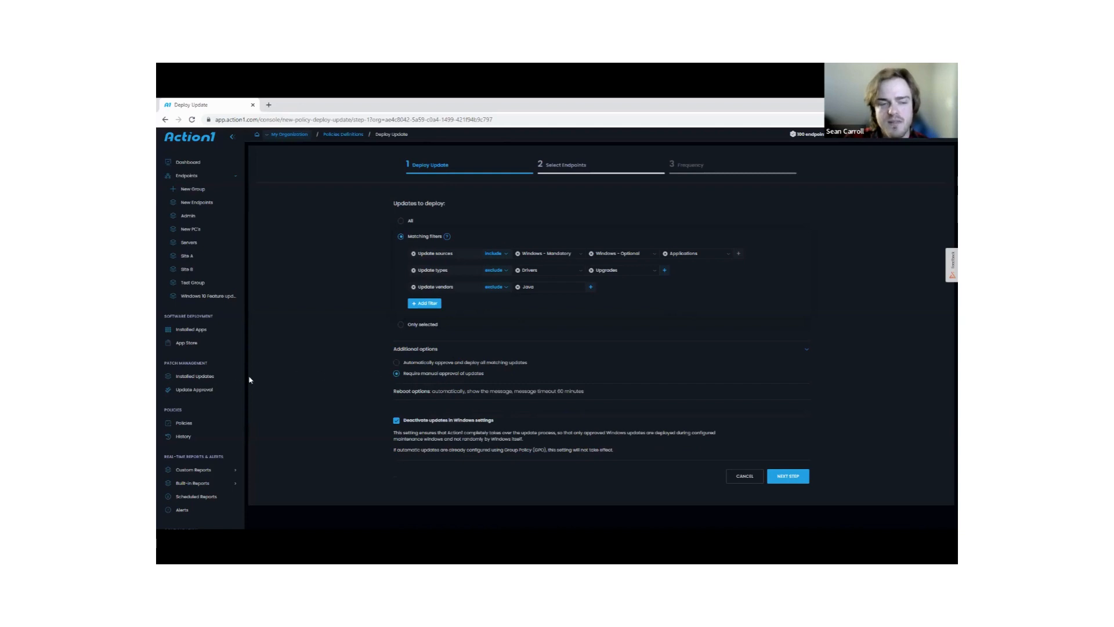
pyautogui.moveTo(194, 390)
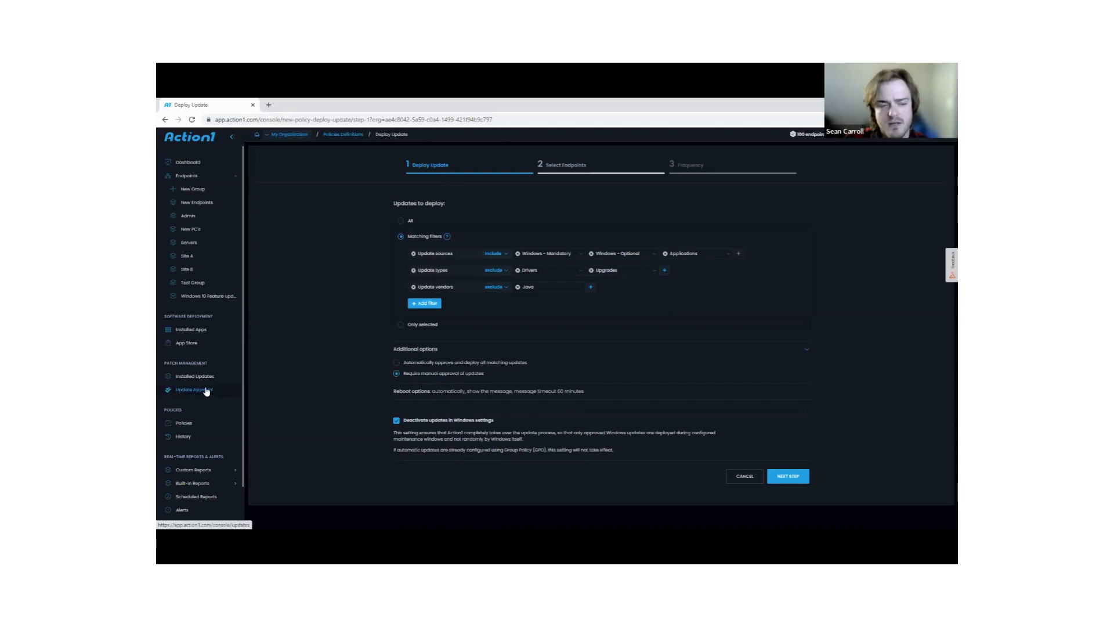
# View the Update Approval list, ticking and unticking the first pending update
pyautogui.click(195, 388)
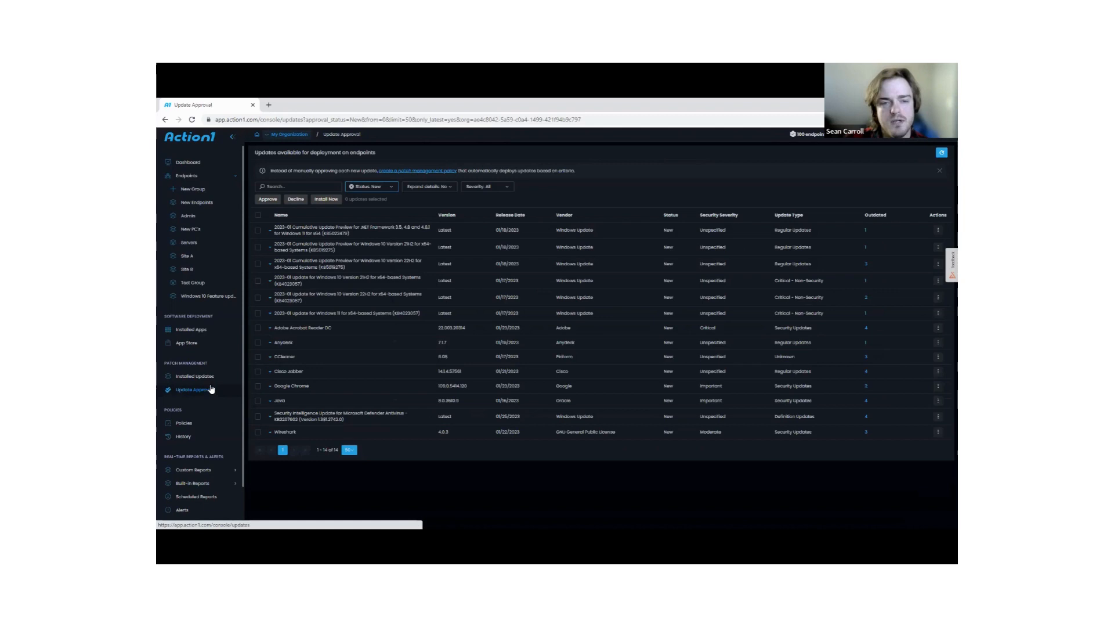
pyautogui.moveTo(388, 365)
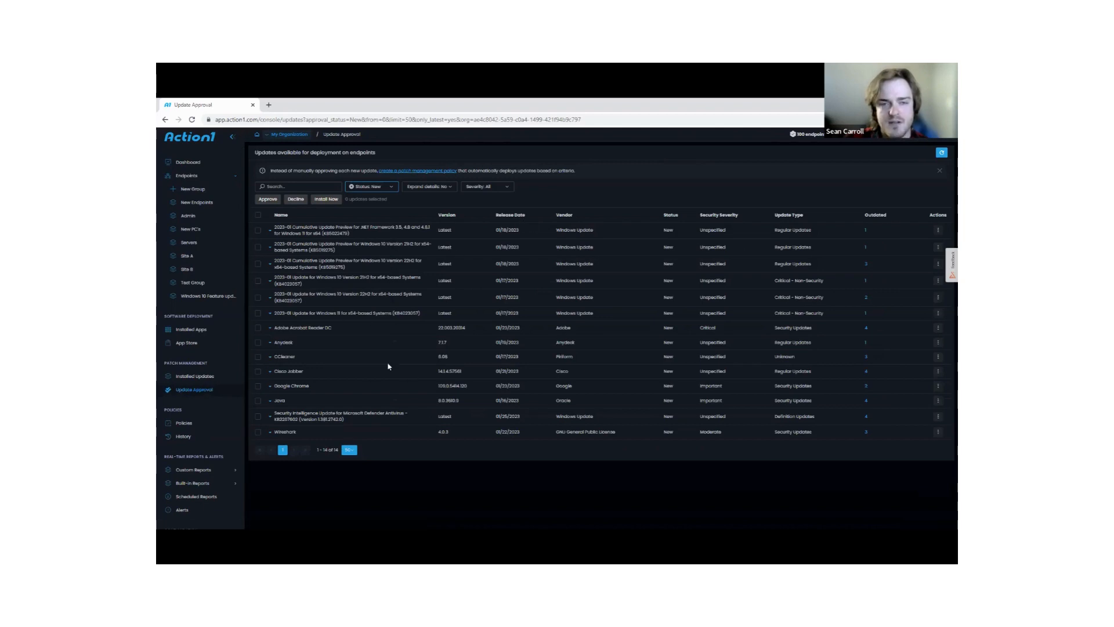
pyautogui.moveTo(401, 271)
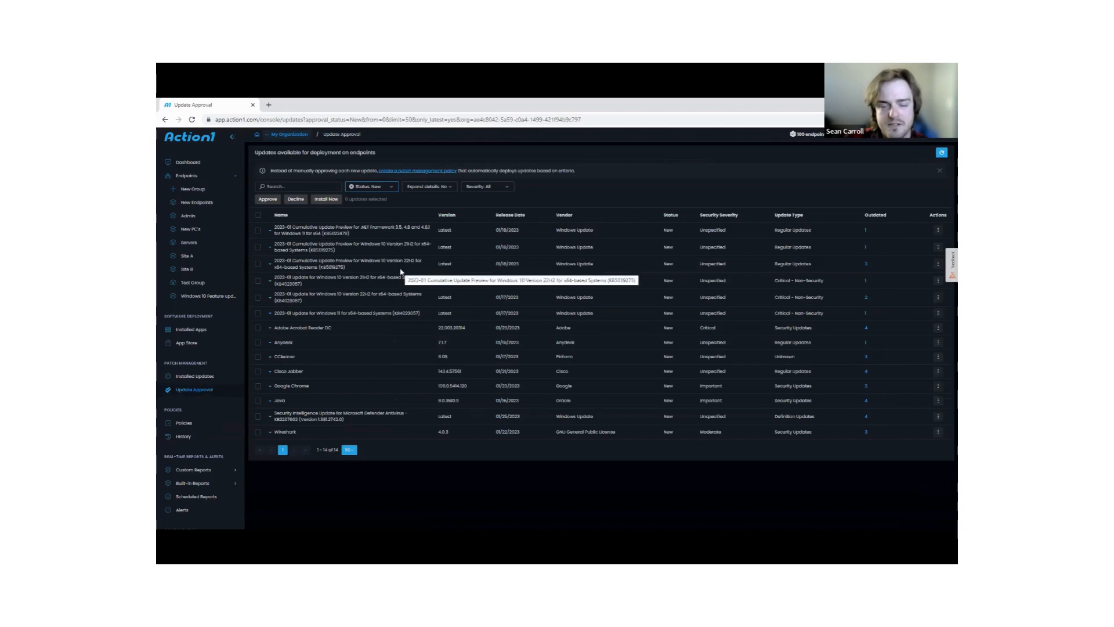
pyautogui.click(258, 230)
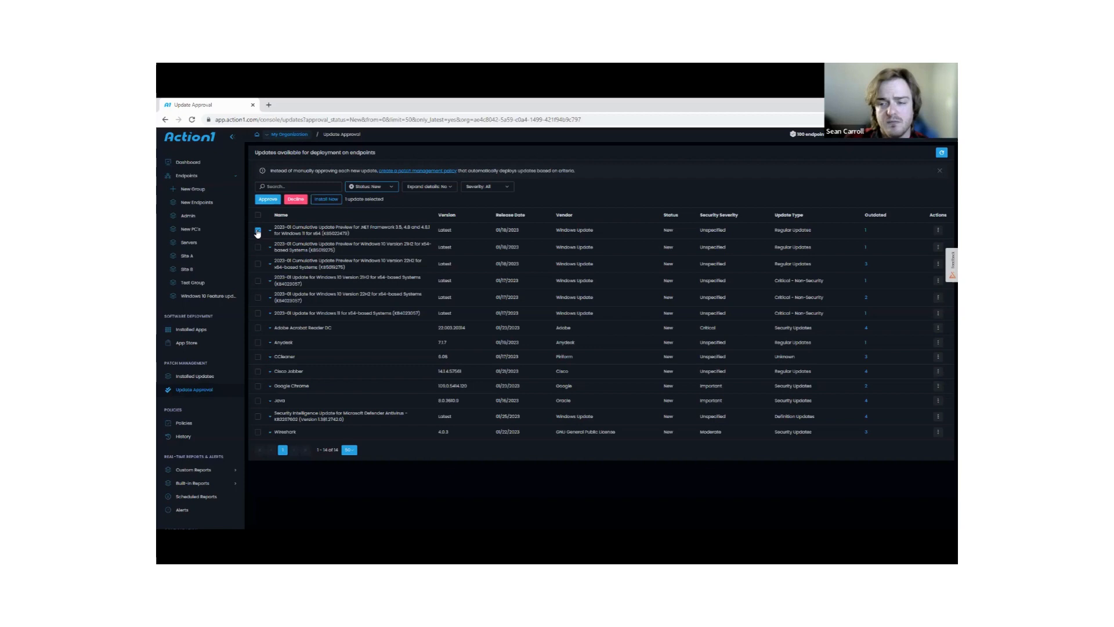
pyautogui.click(257, 229)
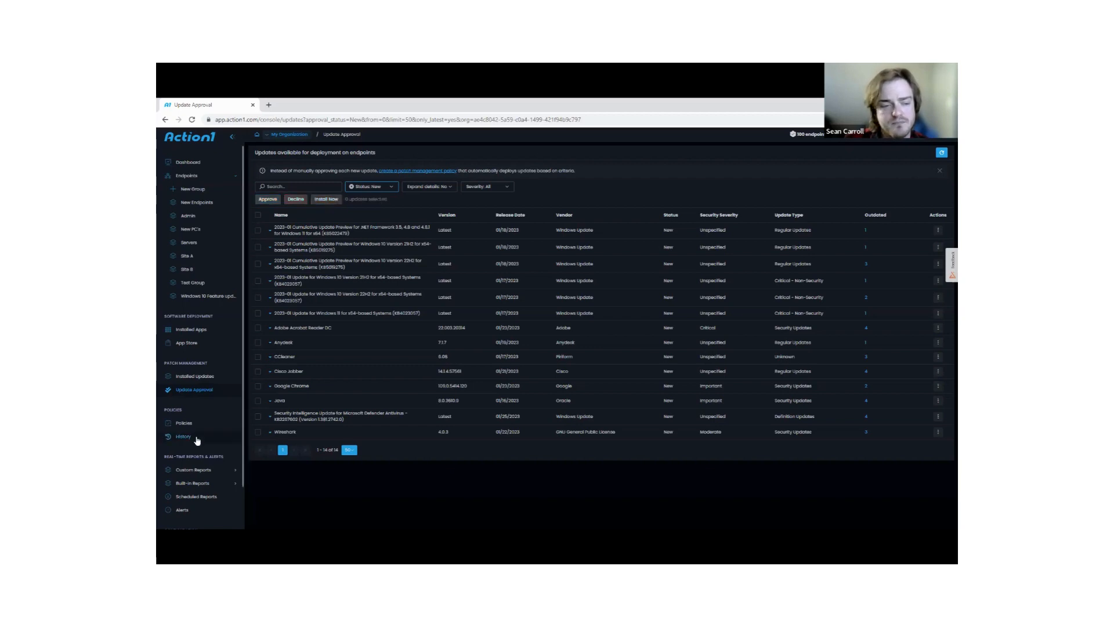
# From the Policies list, open the 'Deploy Update: 3rd party applications' policy
pyautogui.click(184, 422)
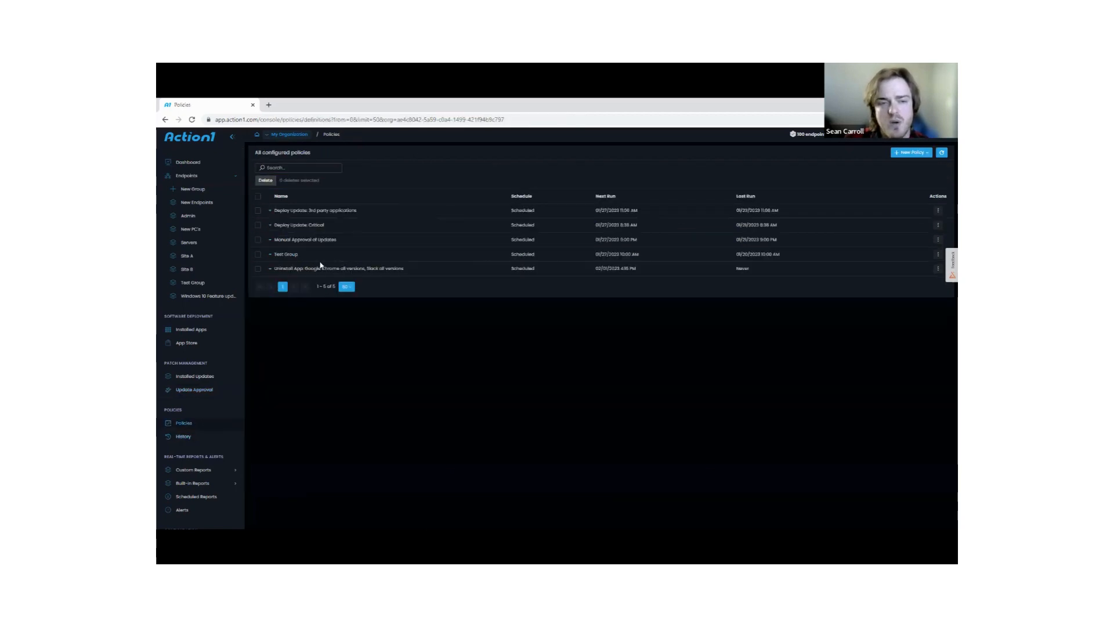
pyautogui.click(937, 224)
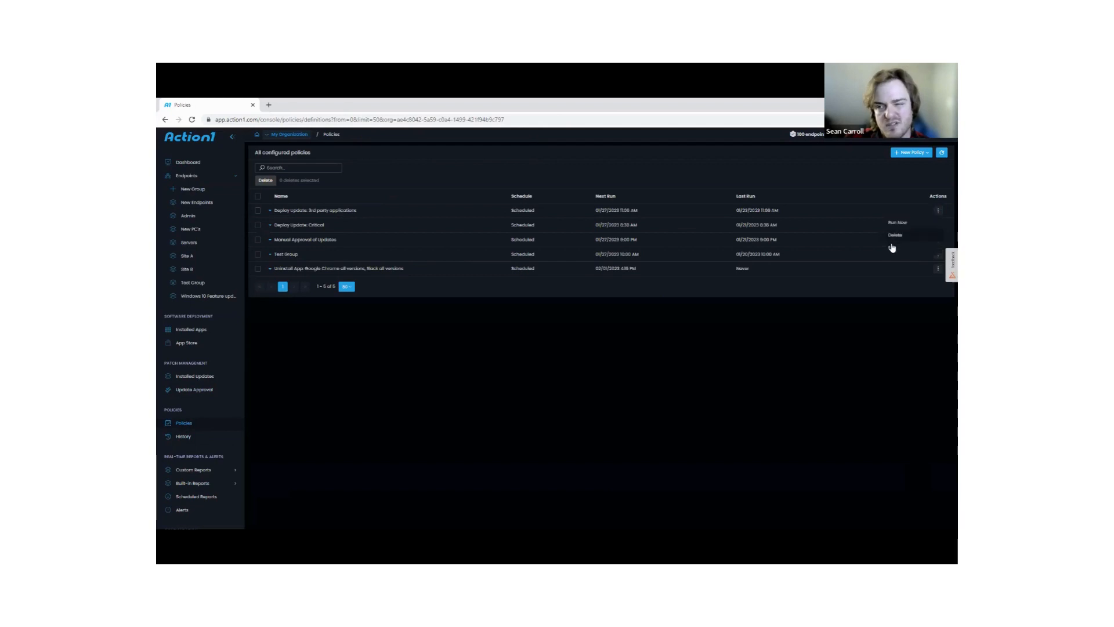
pyautogui.click(313, 210)
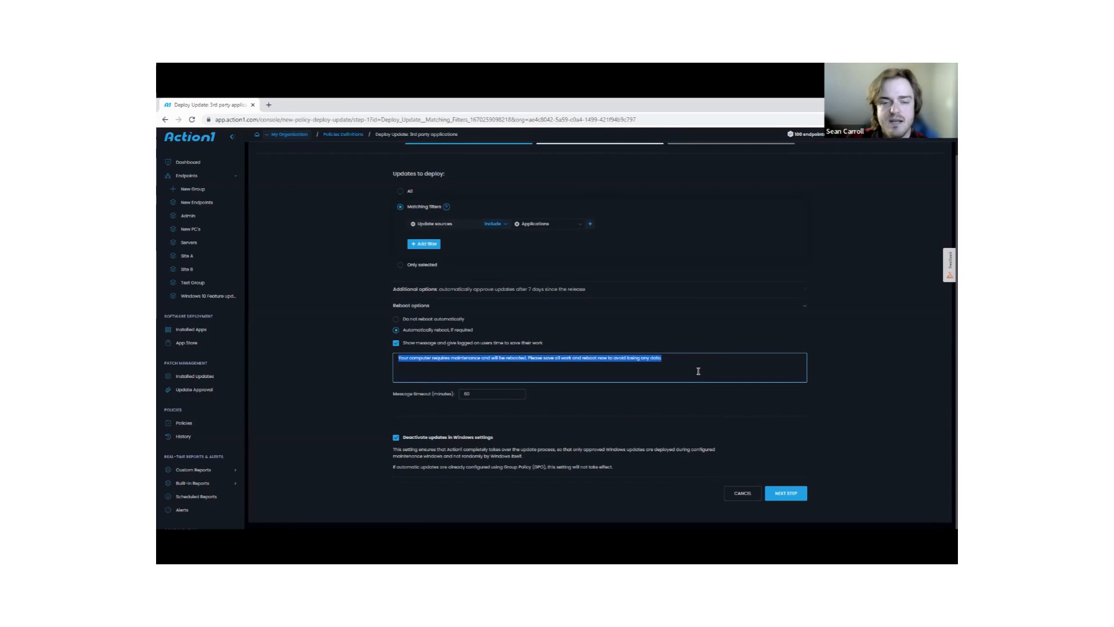
pyautogui.moveTo(508, 394)
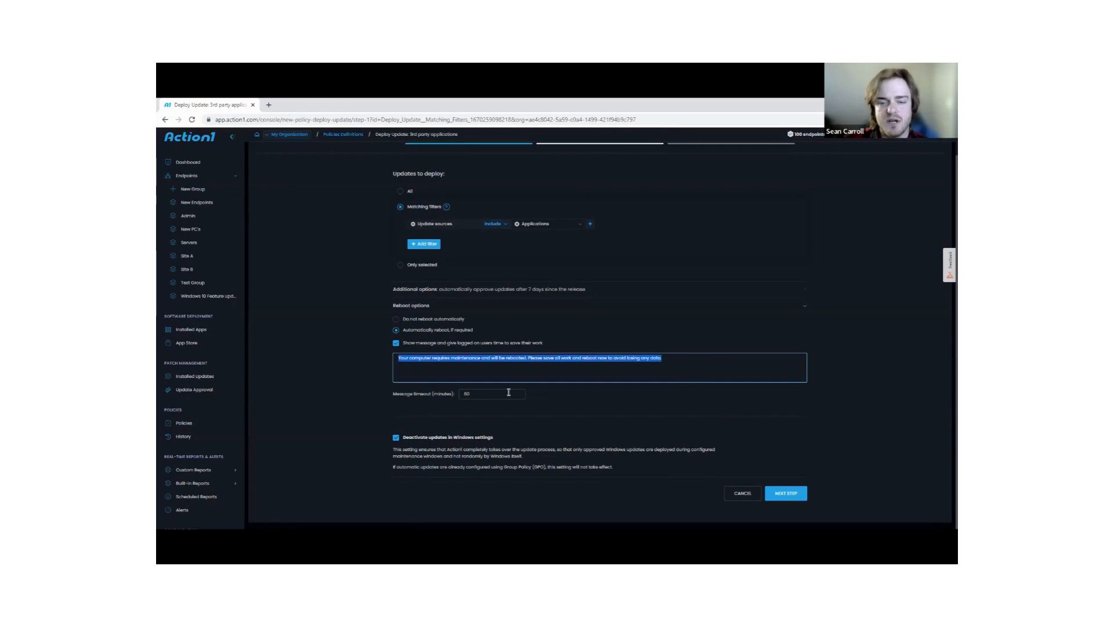
# Set the reboot message timeout to 60 minutes
pyautogui.click(492, 393)
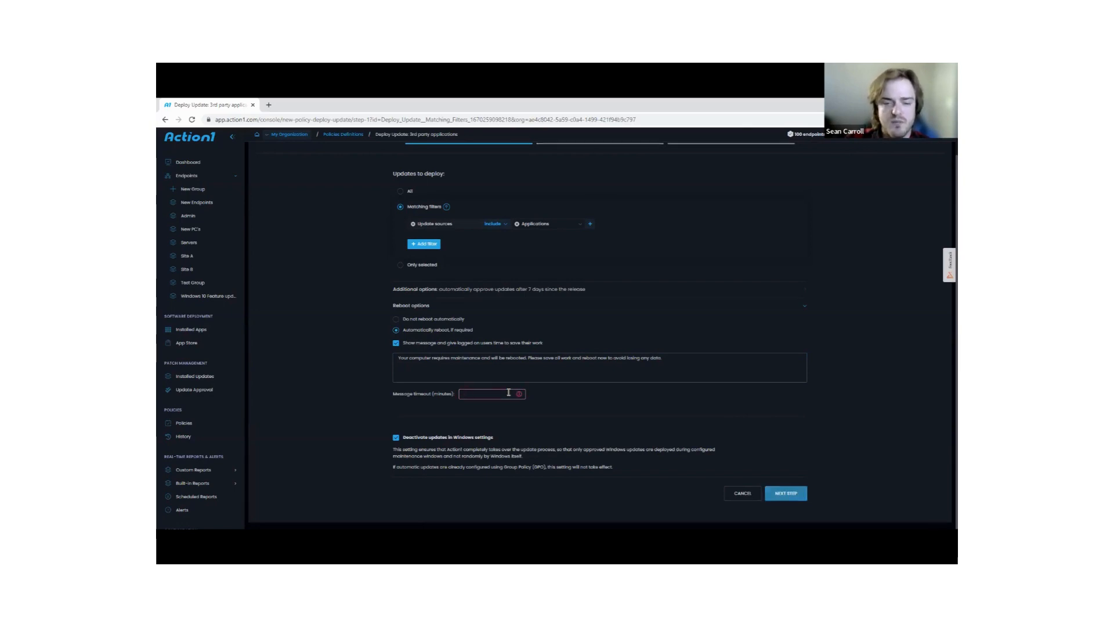
pyautogui.write('60')
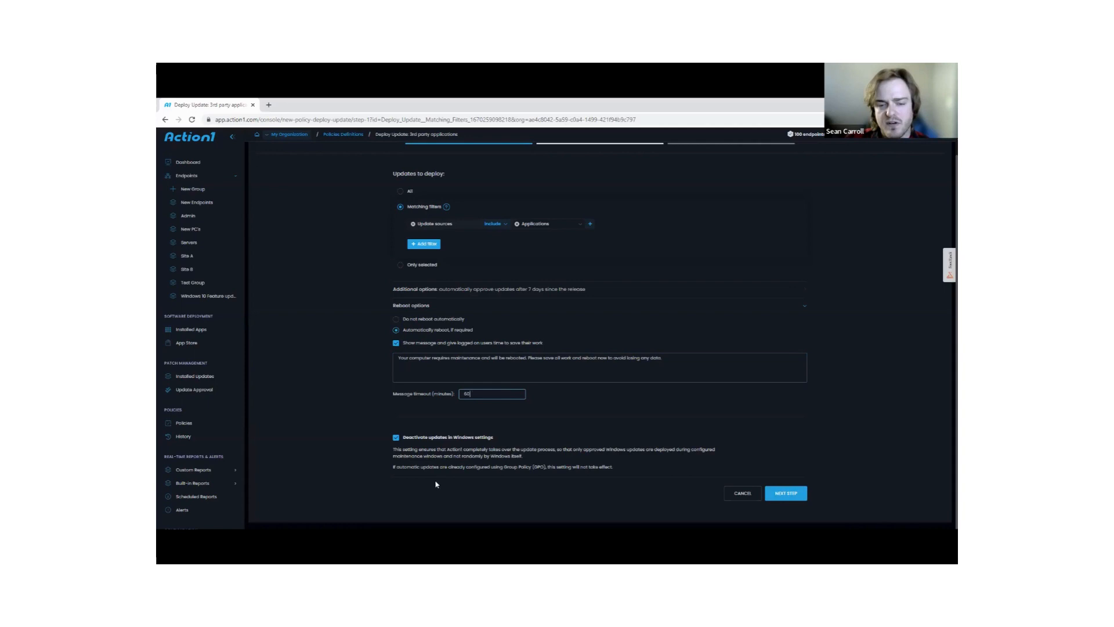
pyautogui.moveTo(453, 450)
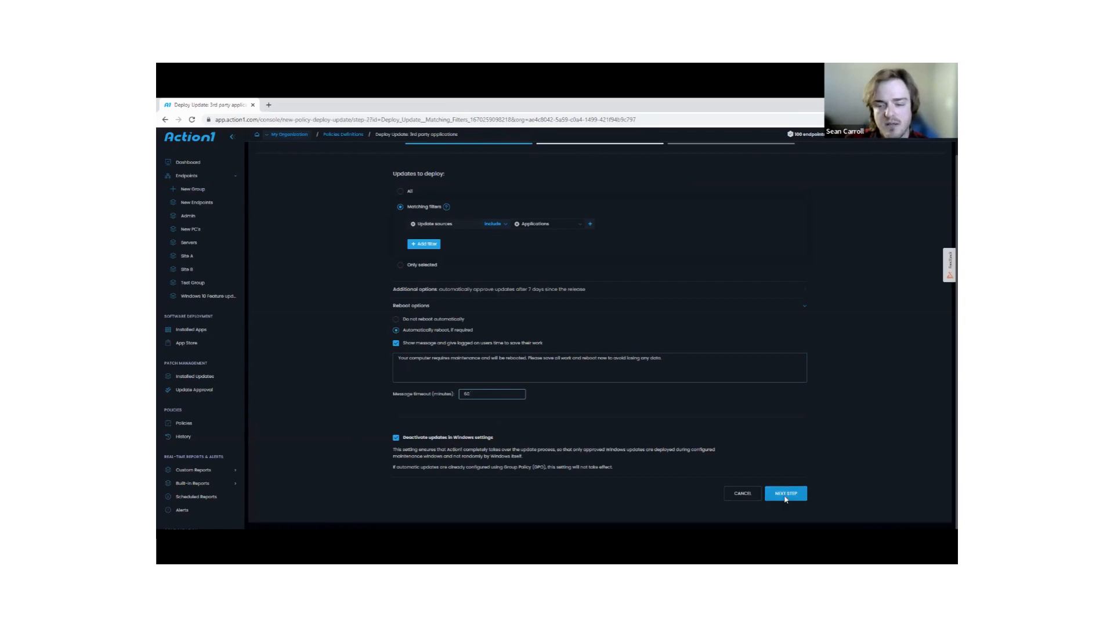
# Add the entire 'All' endpoint group as targets and continue to the schedule step
pyautogui.click(785, 492)
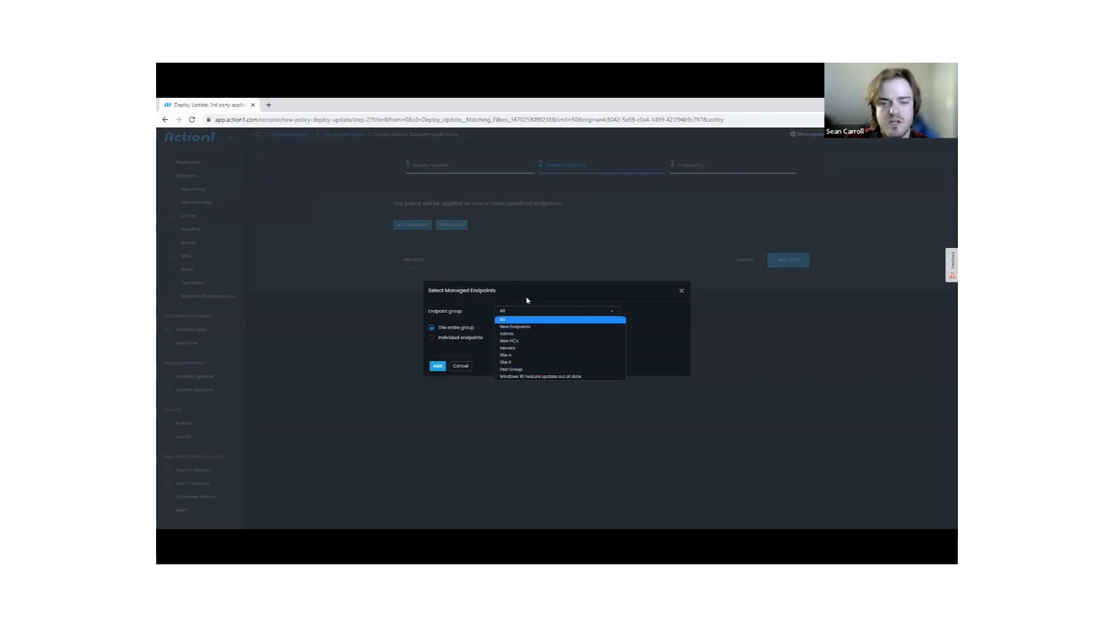
pyautogui.moveTo(527, 293)
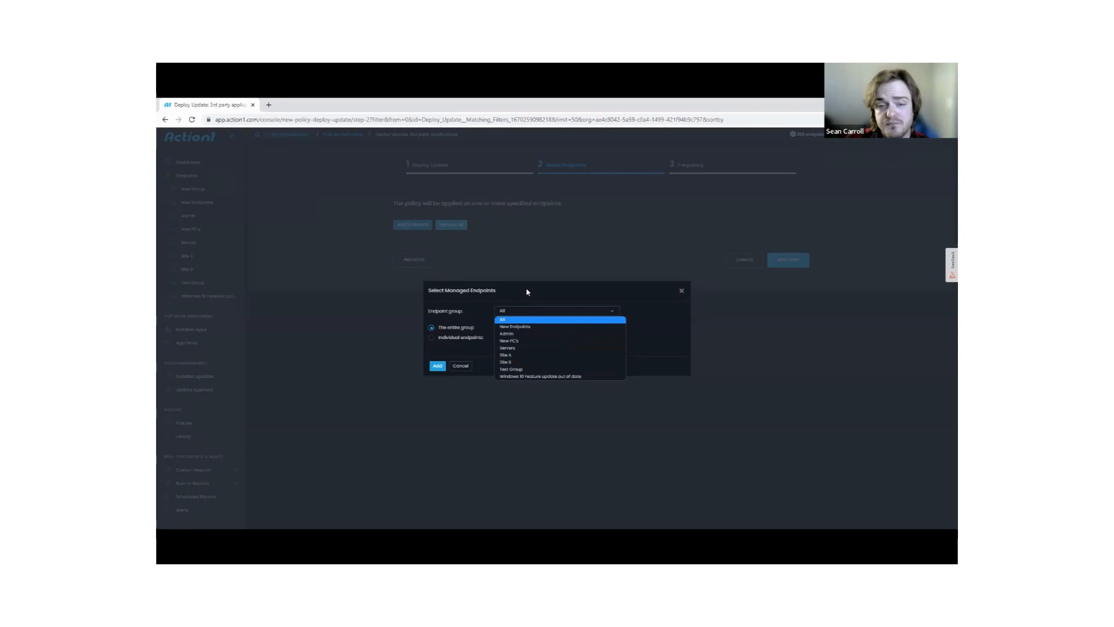
pyautogui.click(503, 318)
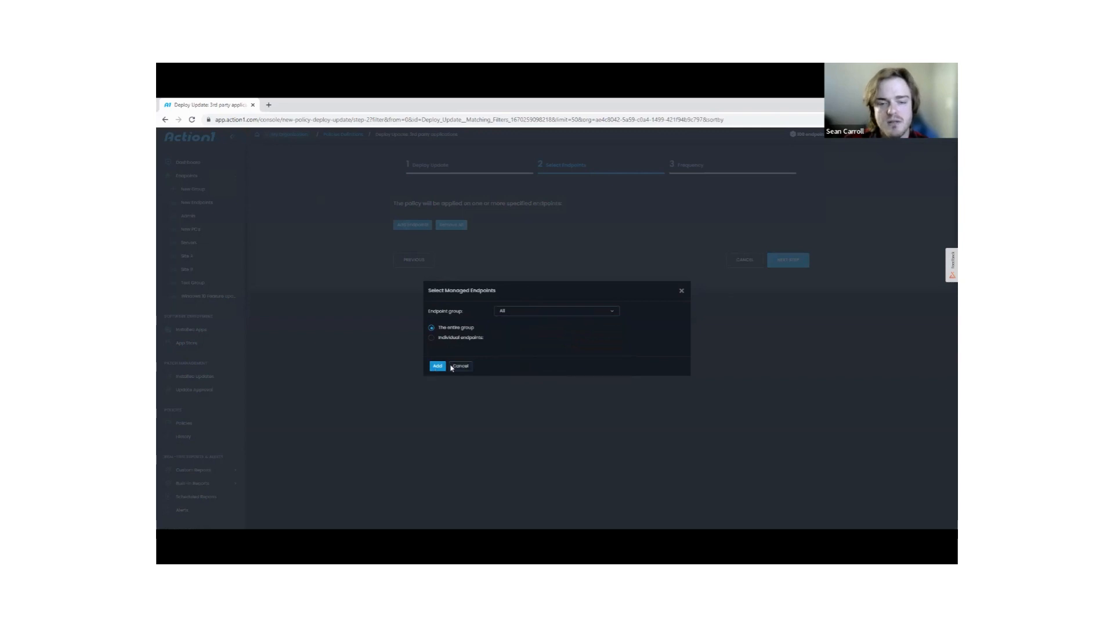
pyautogui.click(438, 366)
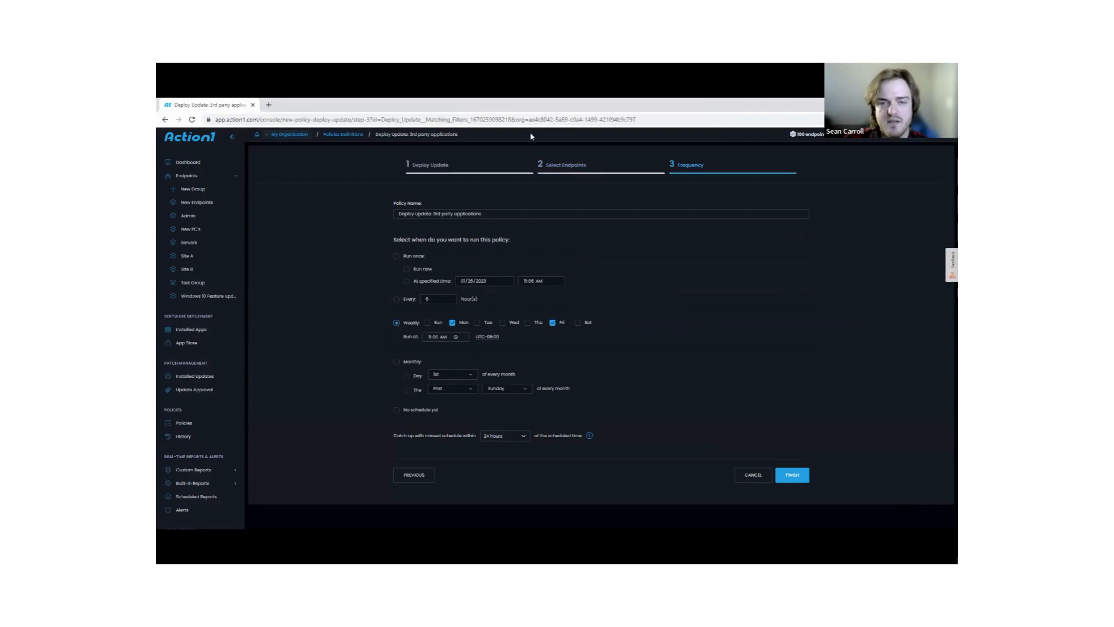
pyautogui.moveTo(517, 241)
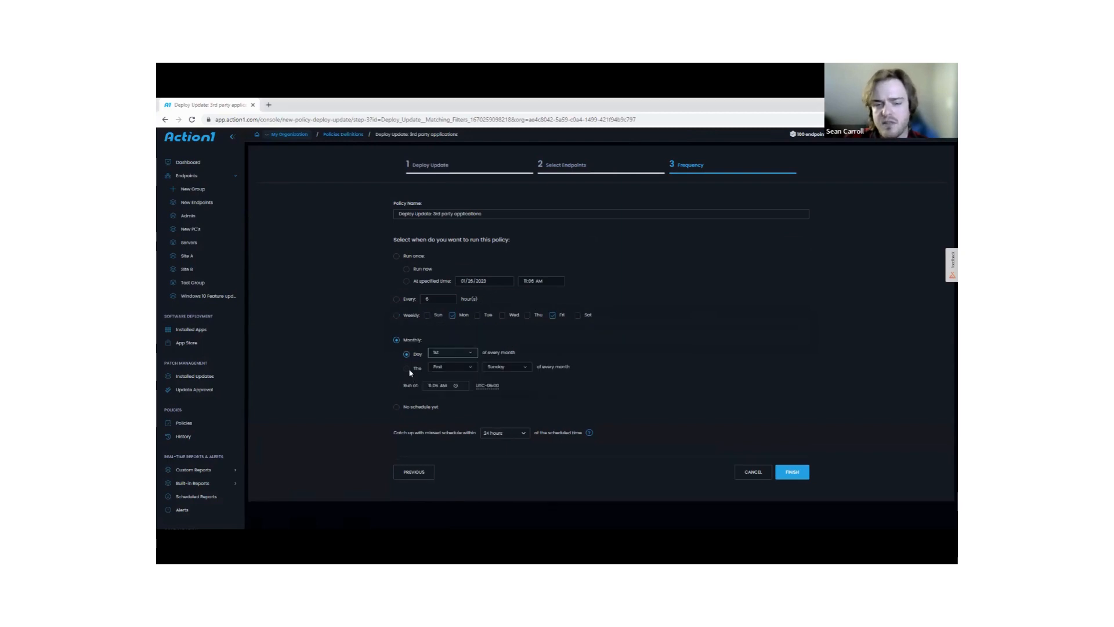
# Set the monthly pattern to the second Tuesday, then revert to the weekly Monday/Friday 9:00 AM schedule
pyautogui.click(451, 367)
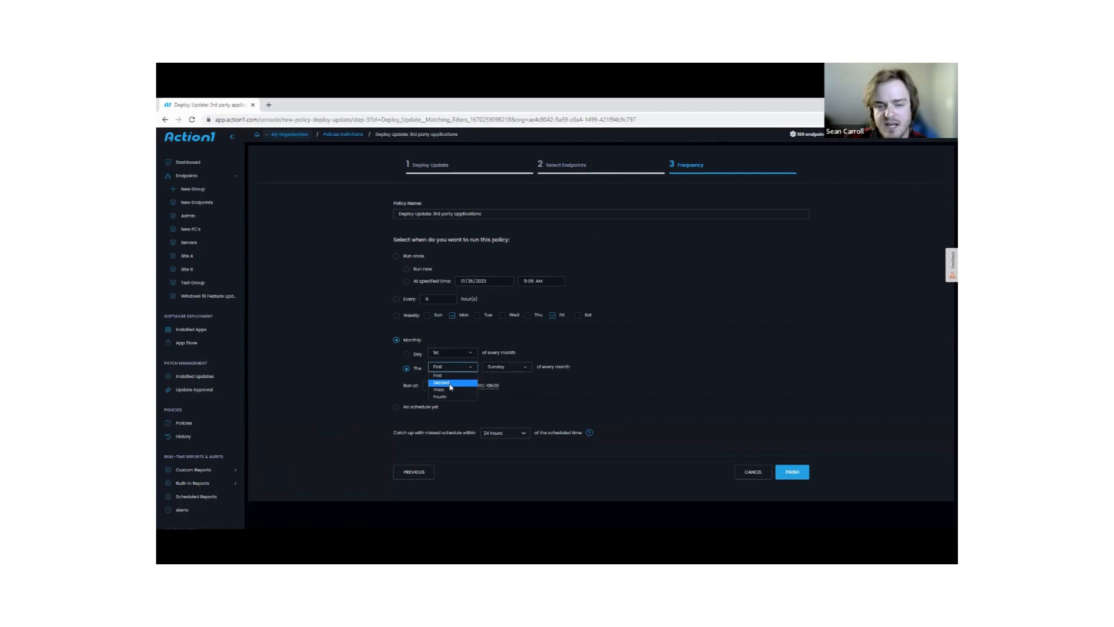
pyautogui.click(441, 383)
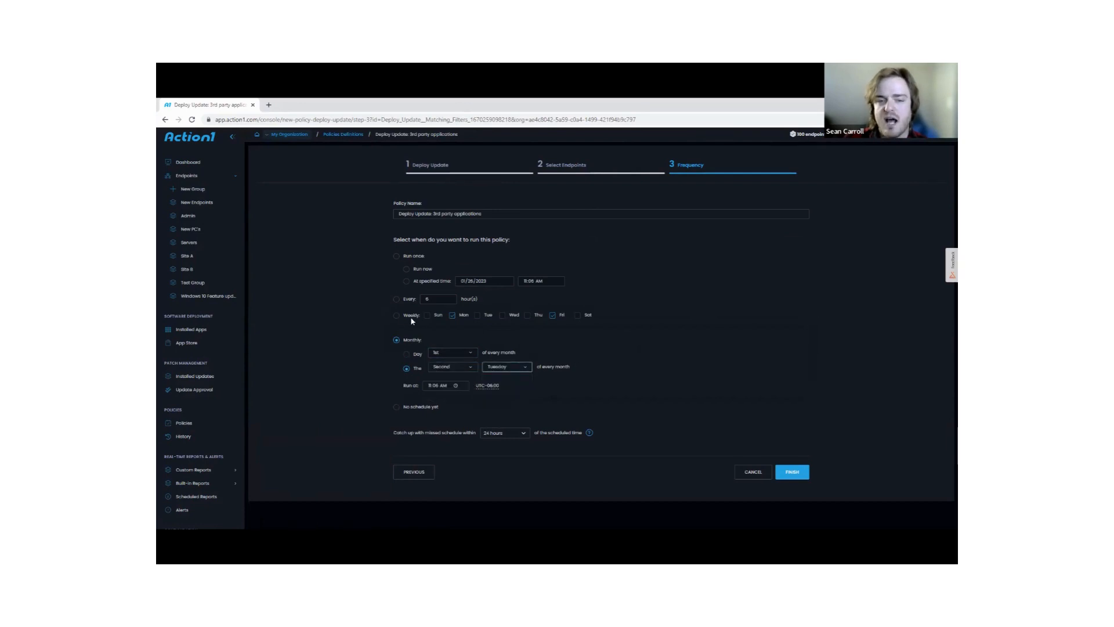
pyautogui.click(397, 314)
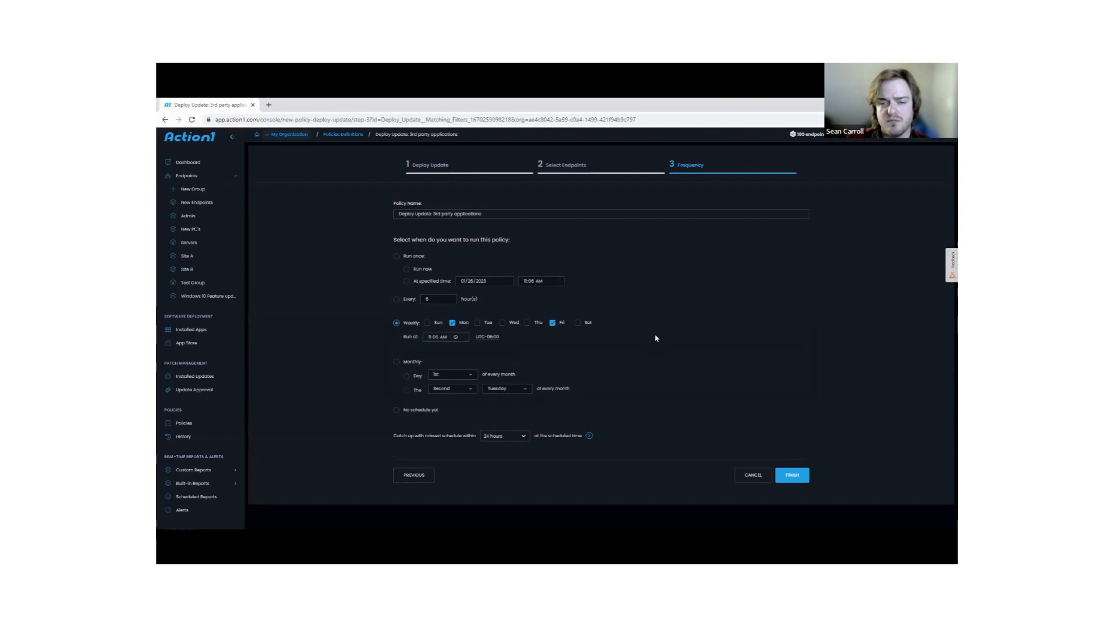
pyautogui.moveTo(694, 373)
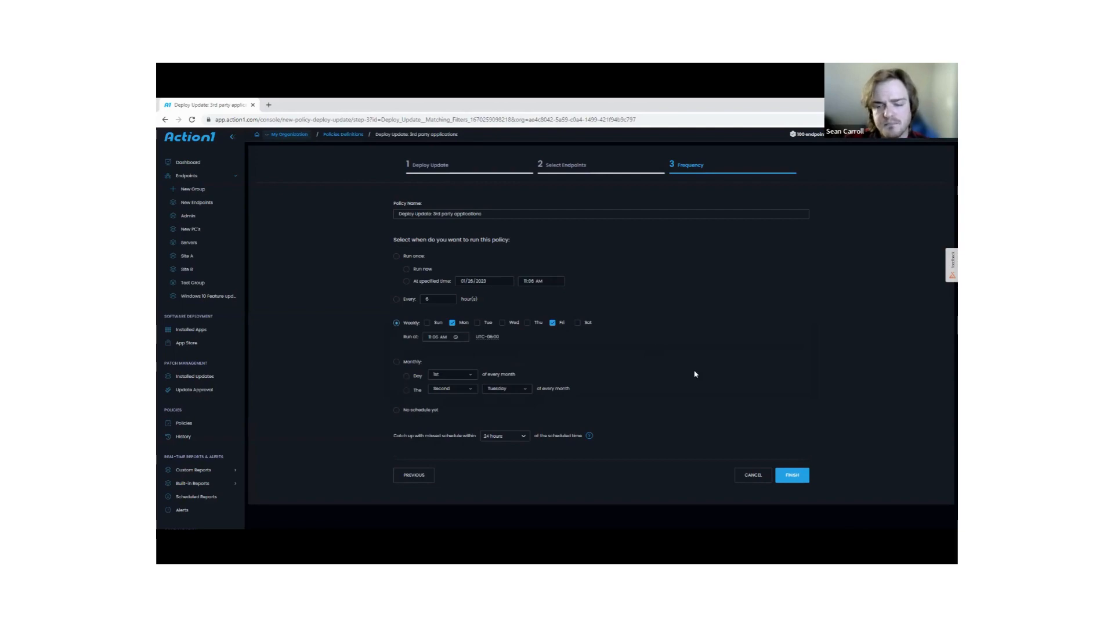